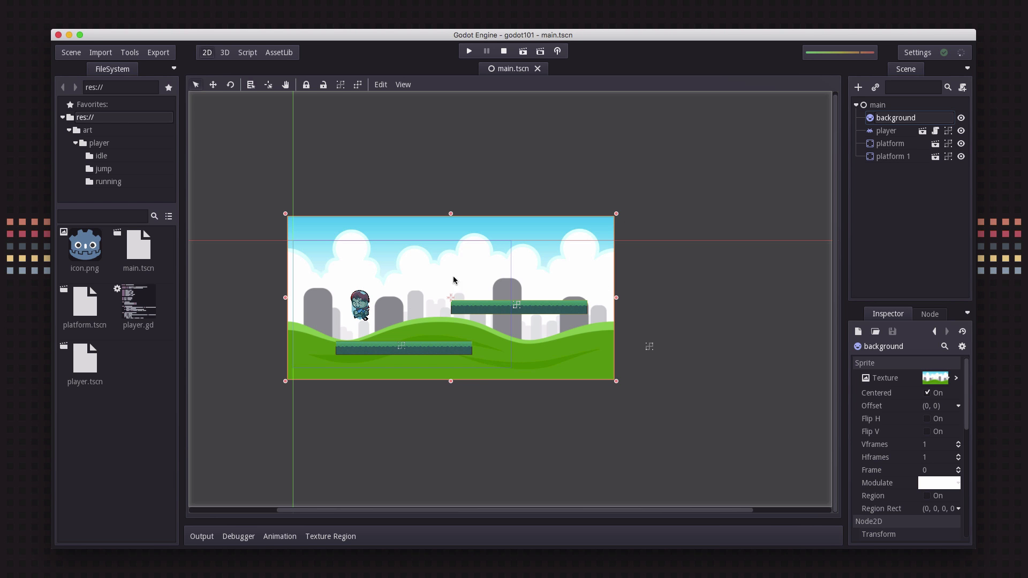
mouse_move(459, 297)
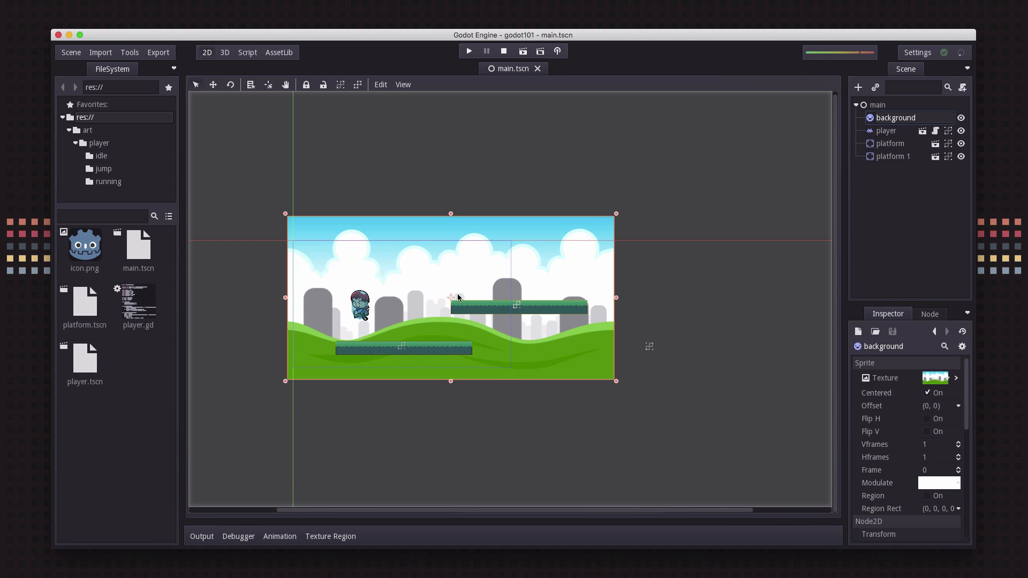
mouse_move(327, 275)
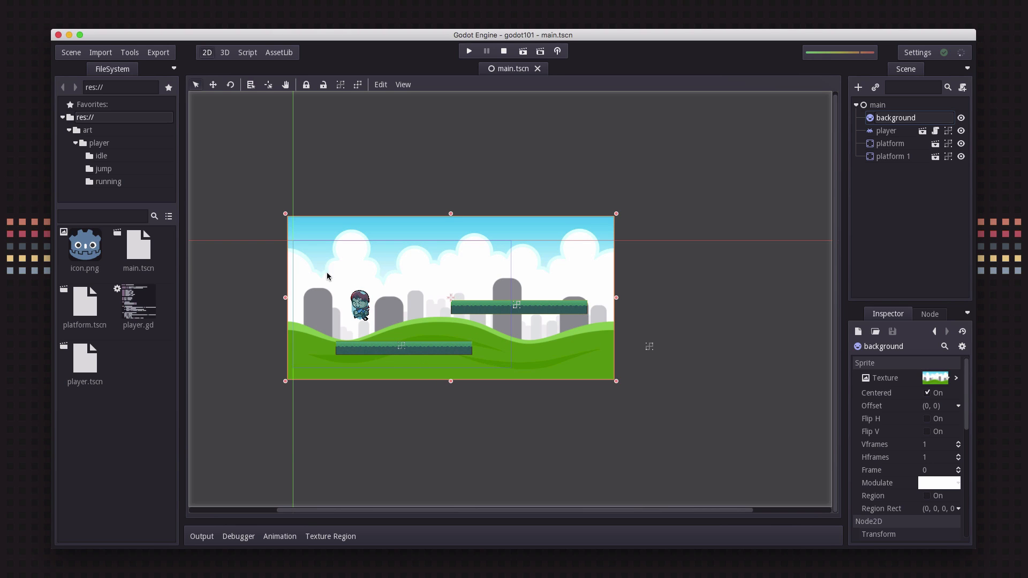
mouse_move(567, 340)
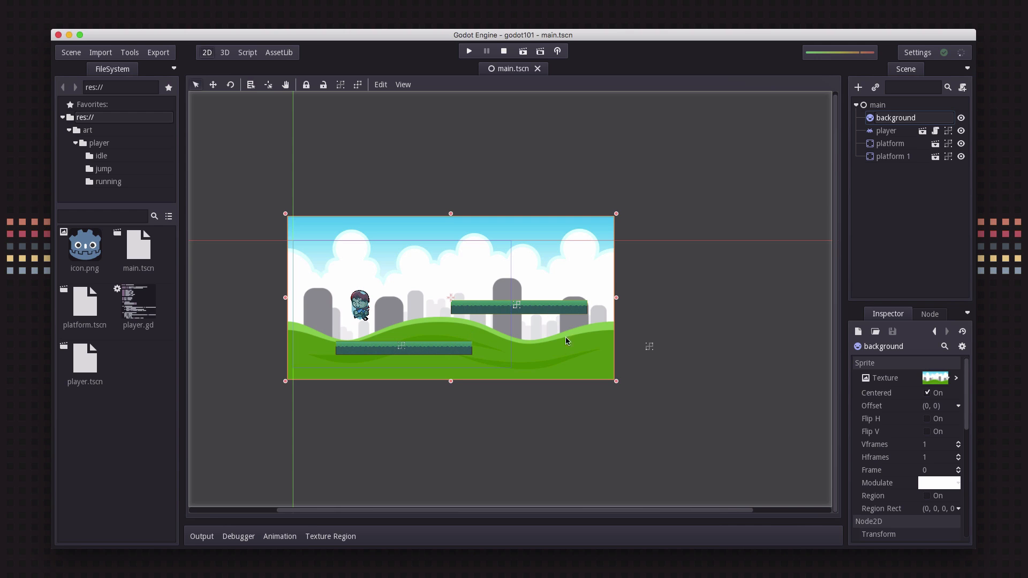
Duplicate the platform into platforms 2 and 3 right of the background, then run the game
click(893, 156)
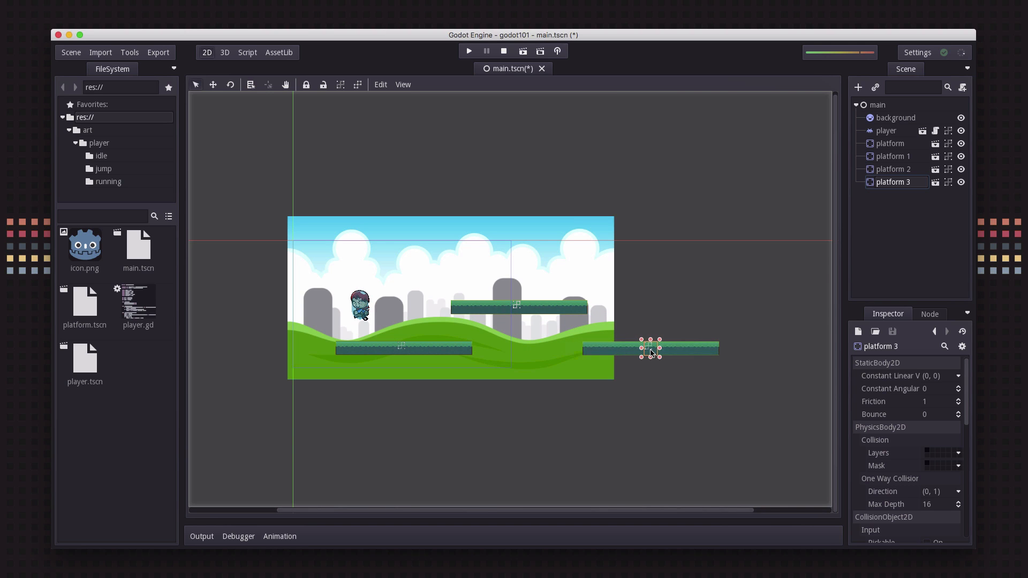
click(896, 117)
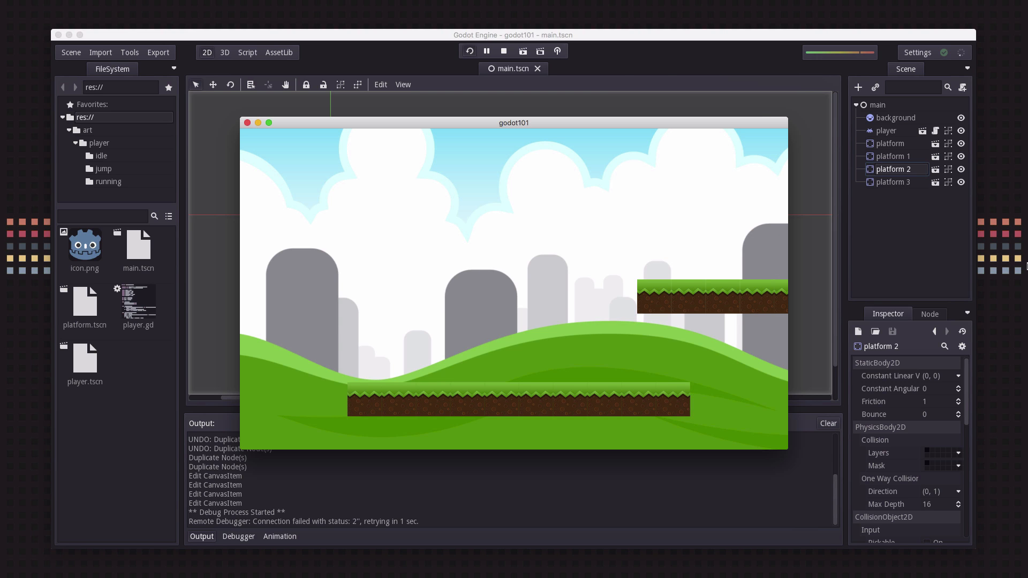
Stop the debug run to return to main.tscn in the 2D editor
click(503, 51)
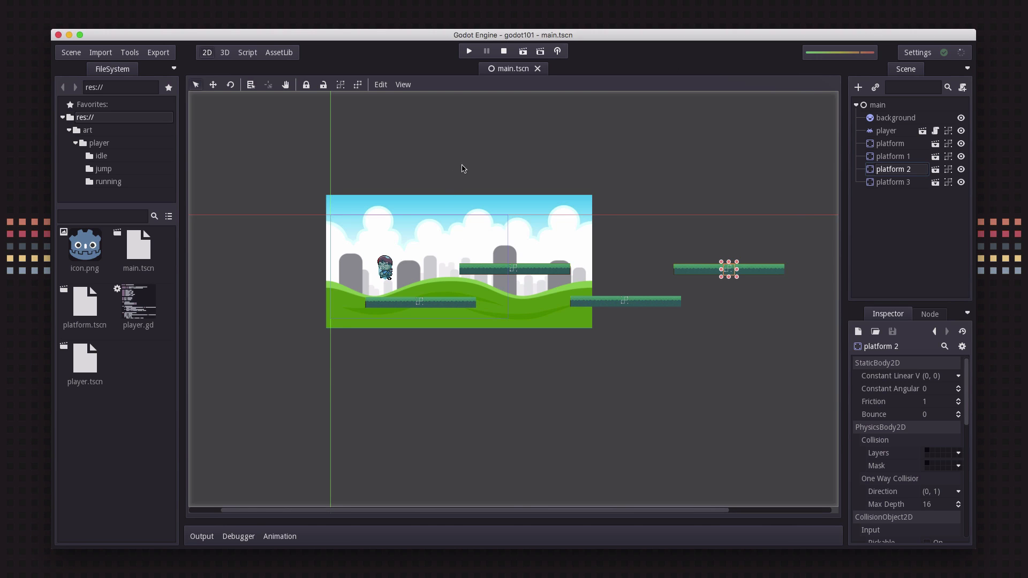
mouse_move(402, 274)
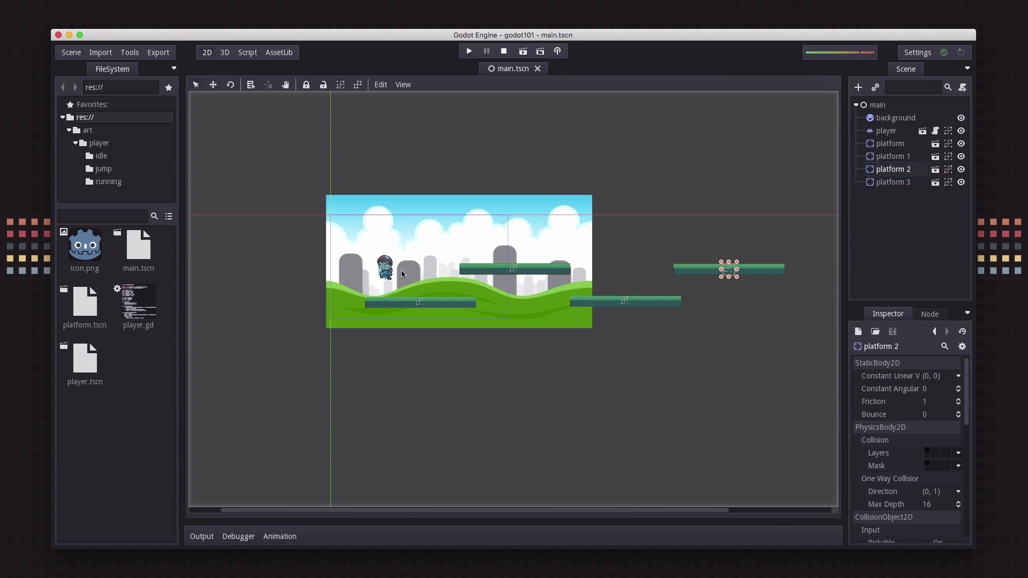
mouse_move(296, 322)
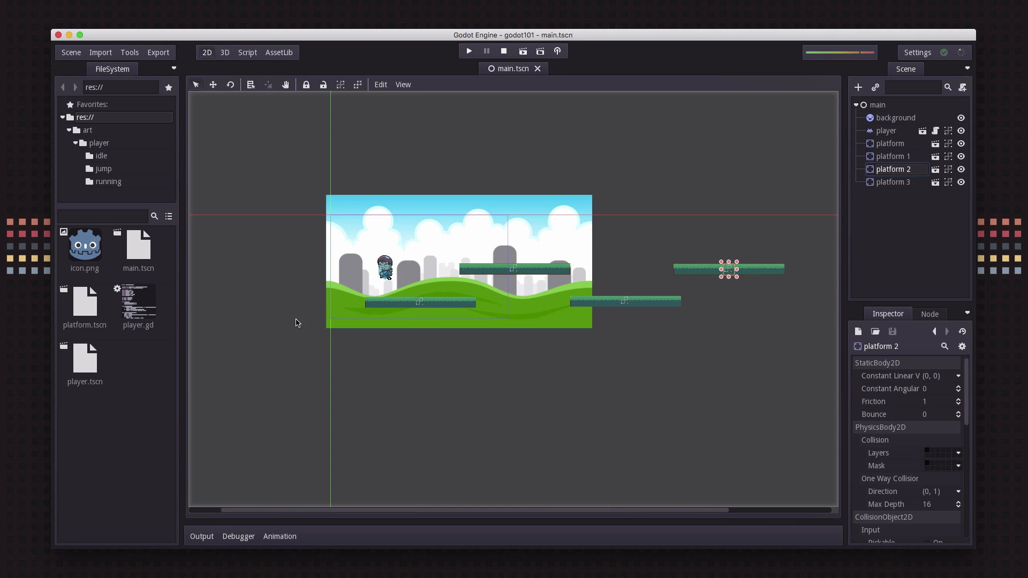
mouse_move(535, 339)
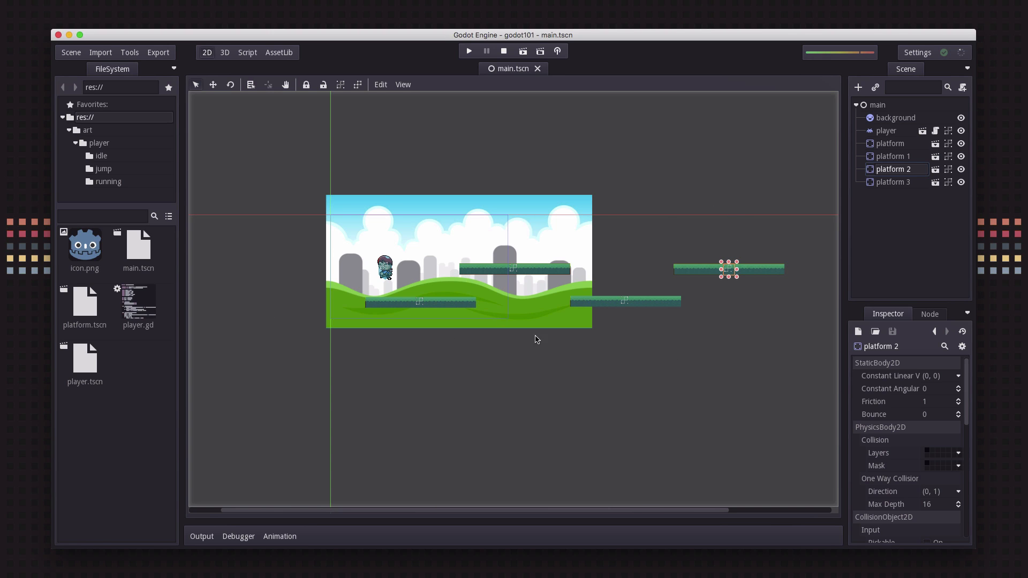
mouse_move(649, 295)
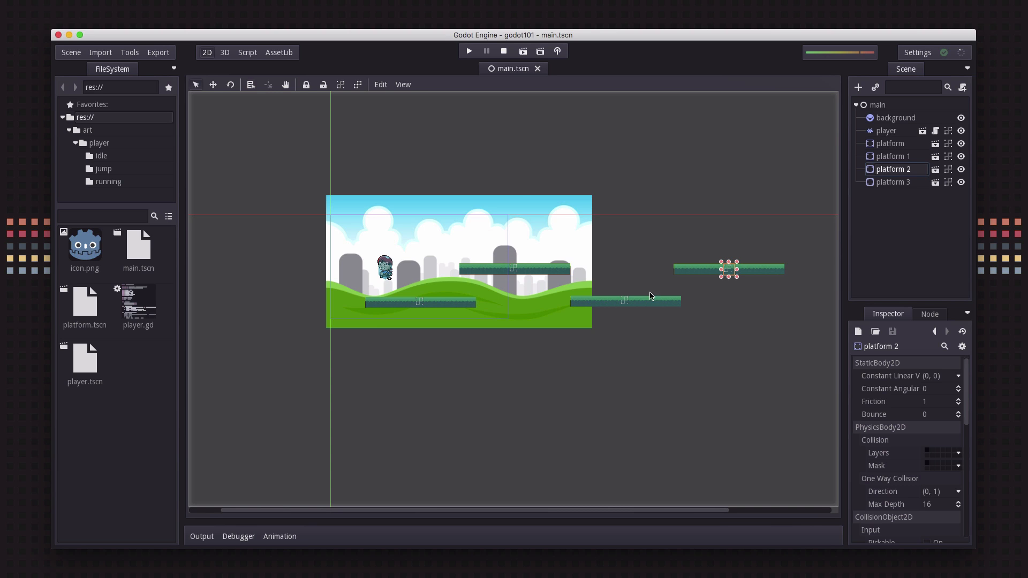
mouse_move(589, 233)
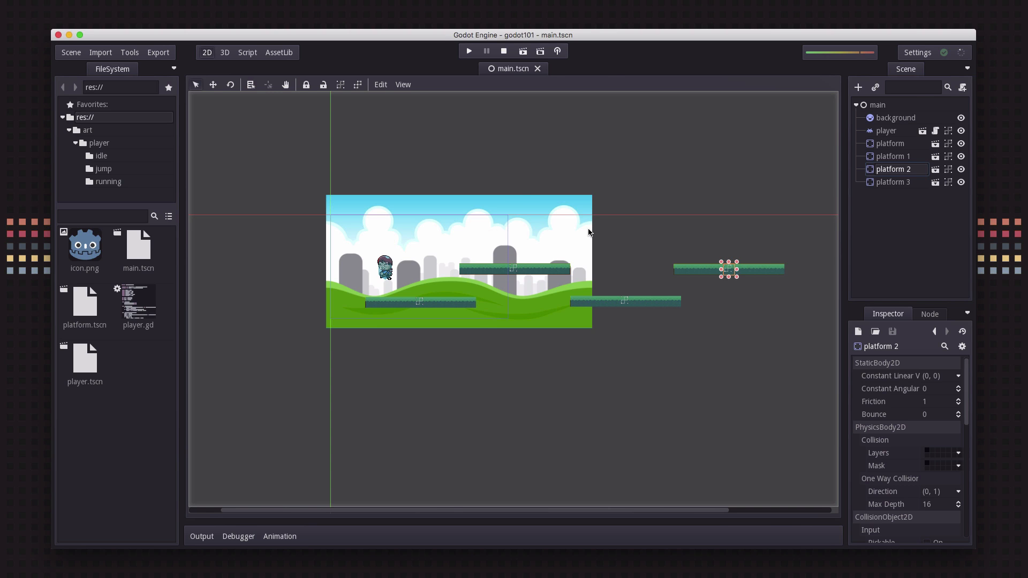
In player.tscn, add a Camera2D child named camera with Current ticked
click(856, 86)
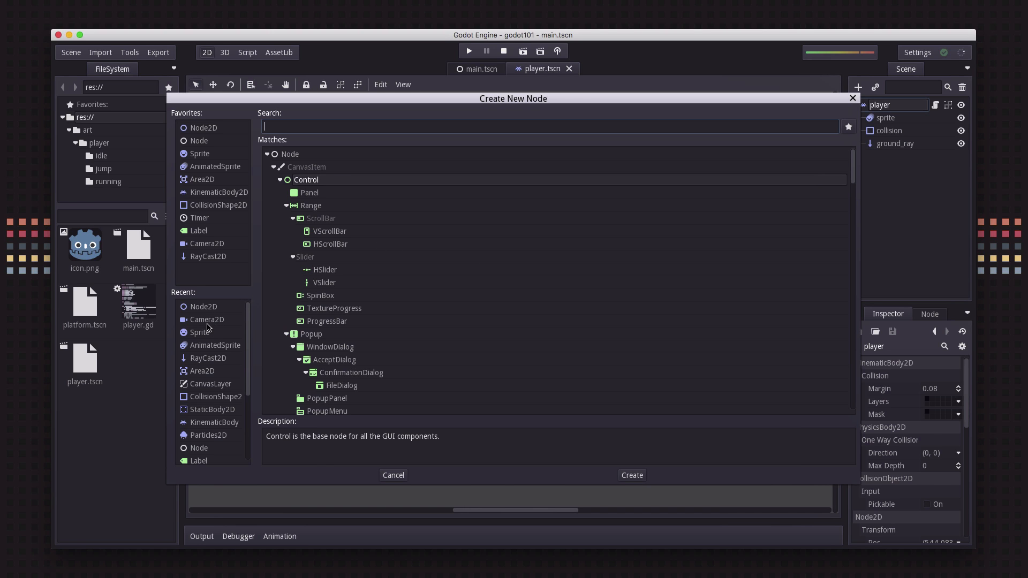
click(630, 475)
text(camera)
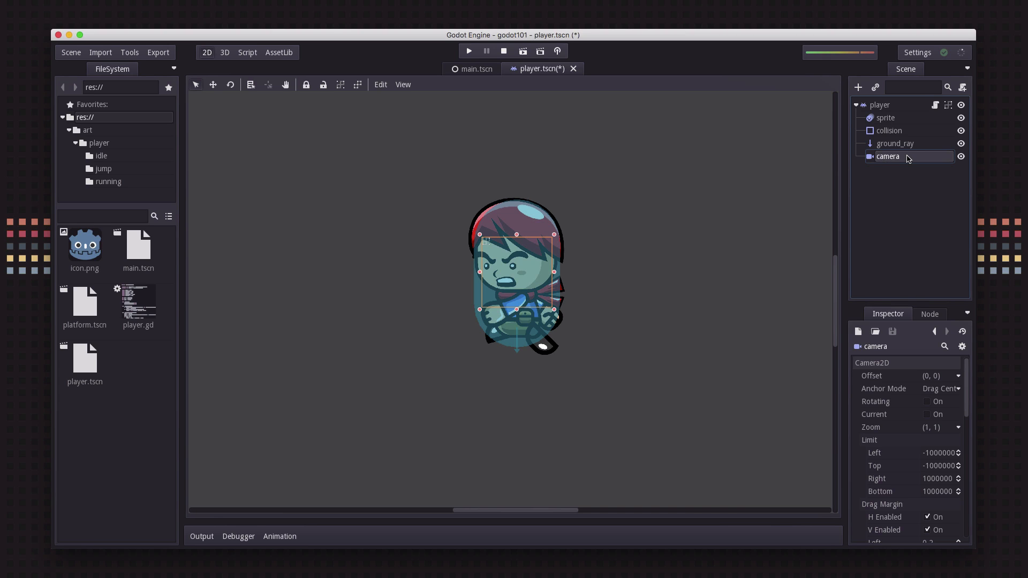
mouse_move(866, 383)
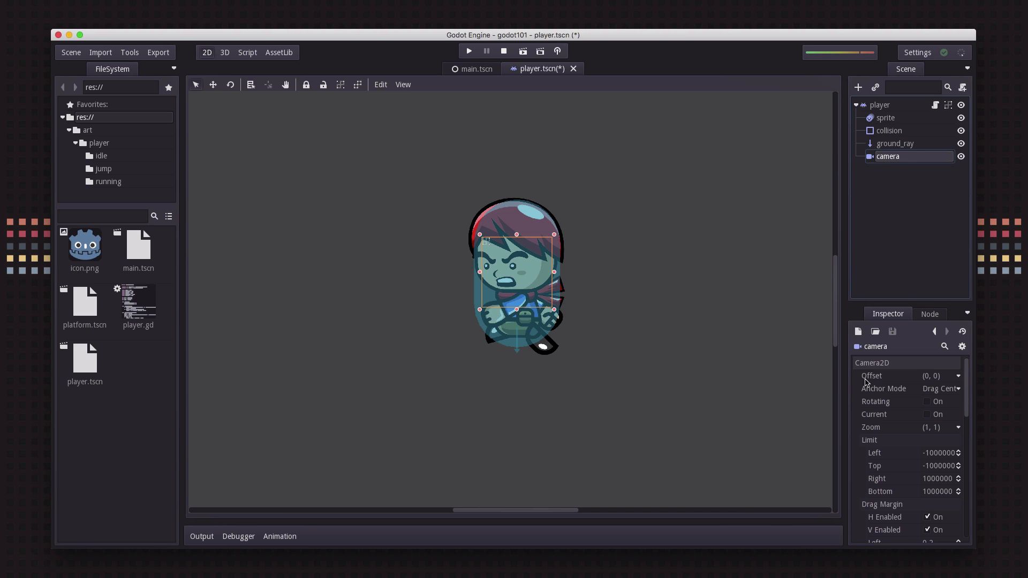
mouse_move(903, 422)
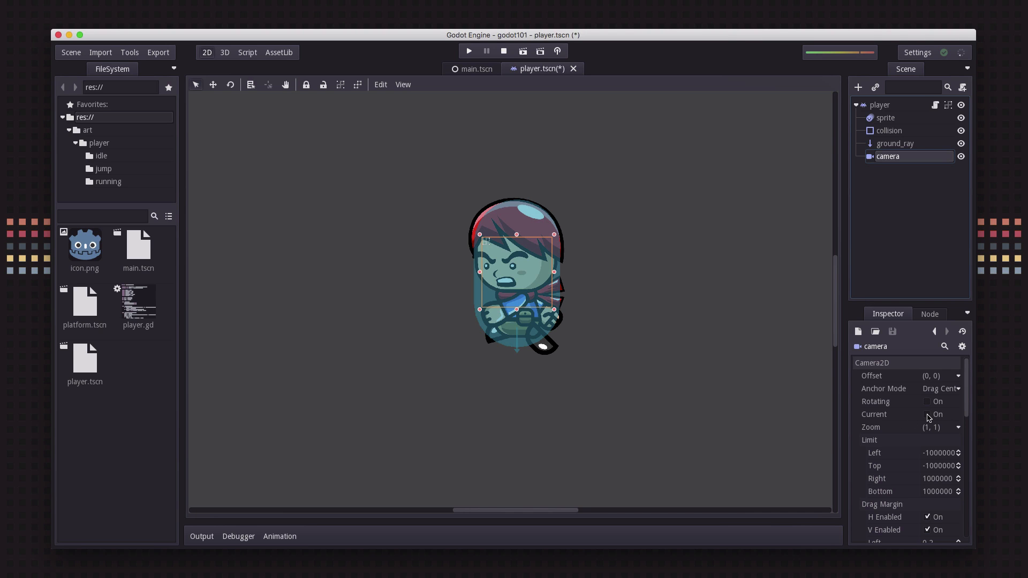
click(927, 414)
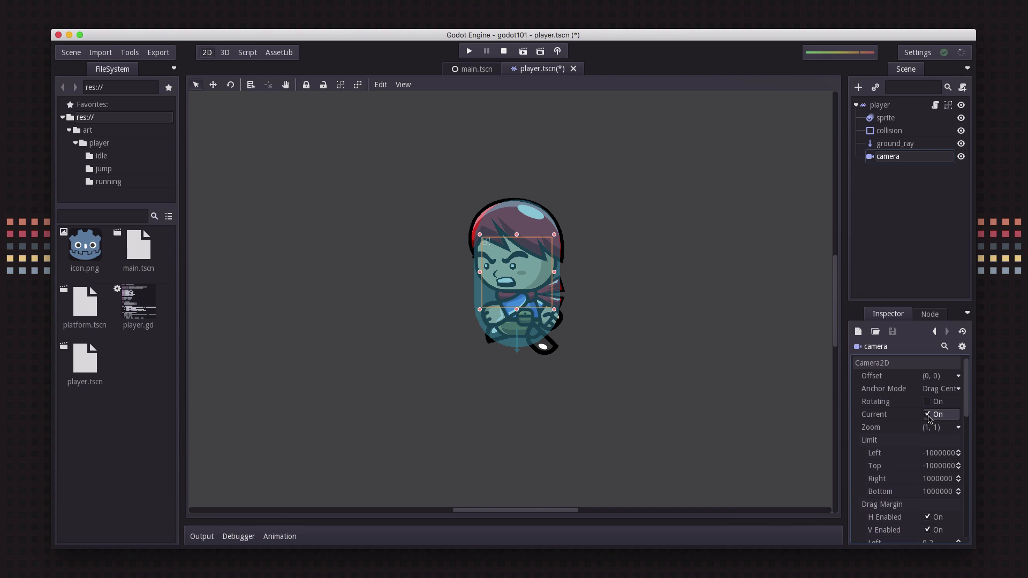
mouse_move(887, 403)
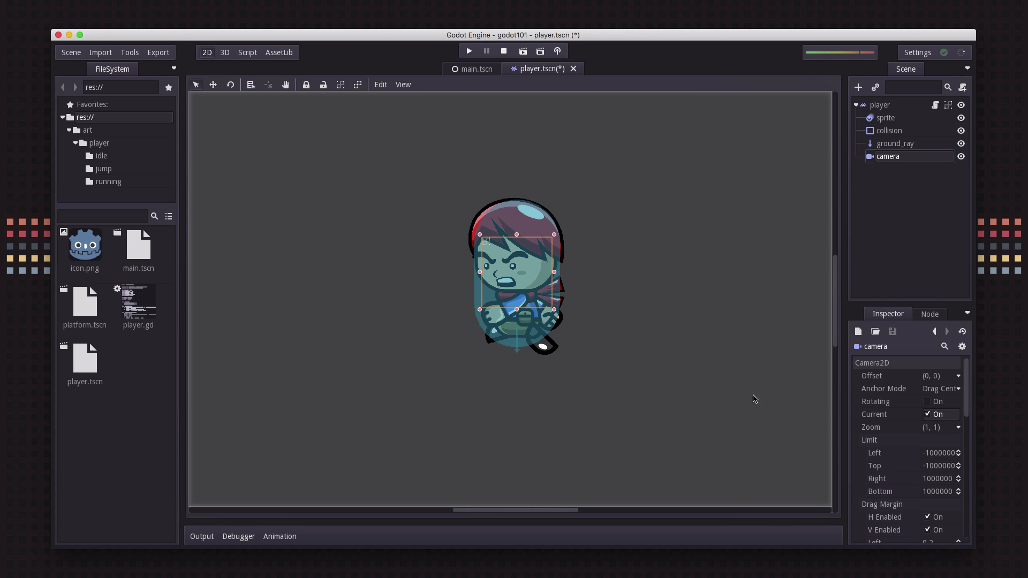
mouse_move(889, 410)
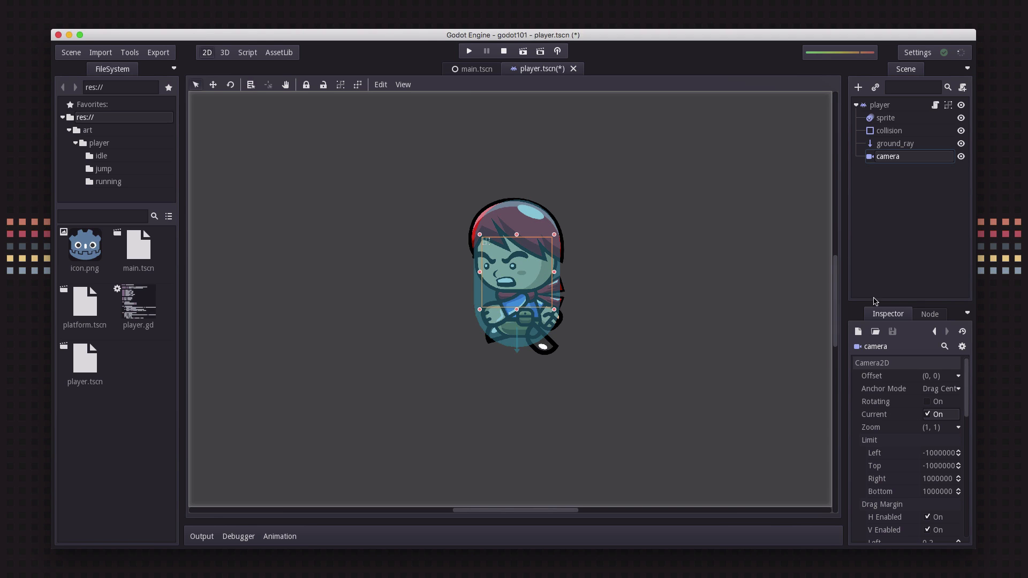
Play the scene to confirm the camera view follows the player
click(468, 52)
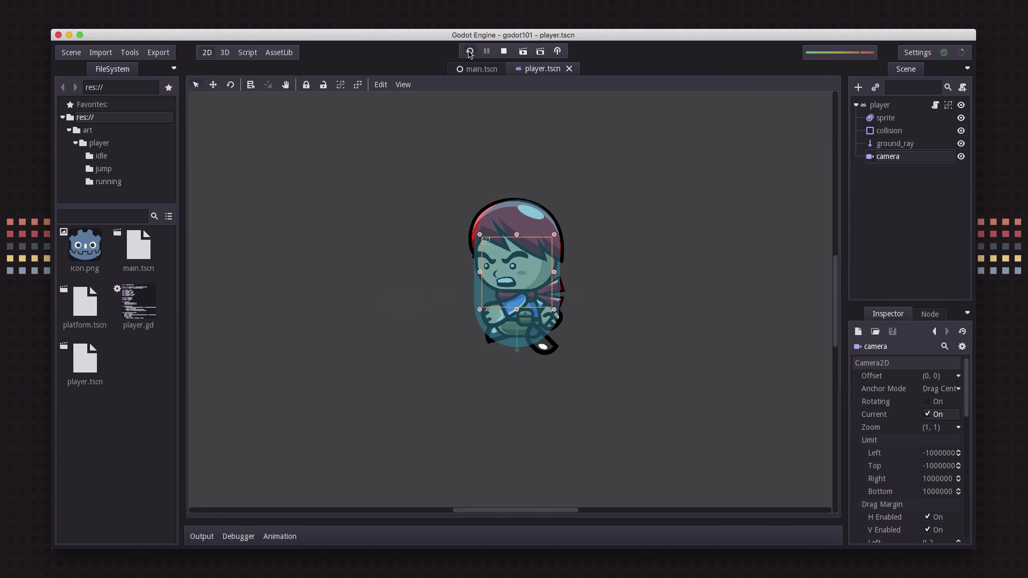
click(470, 51)
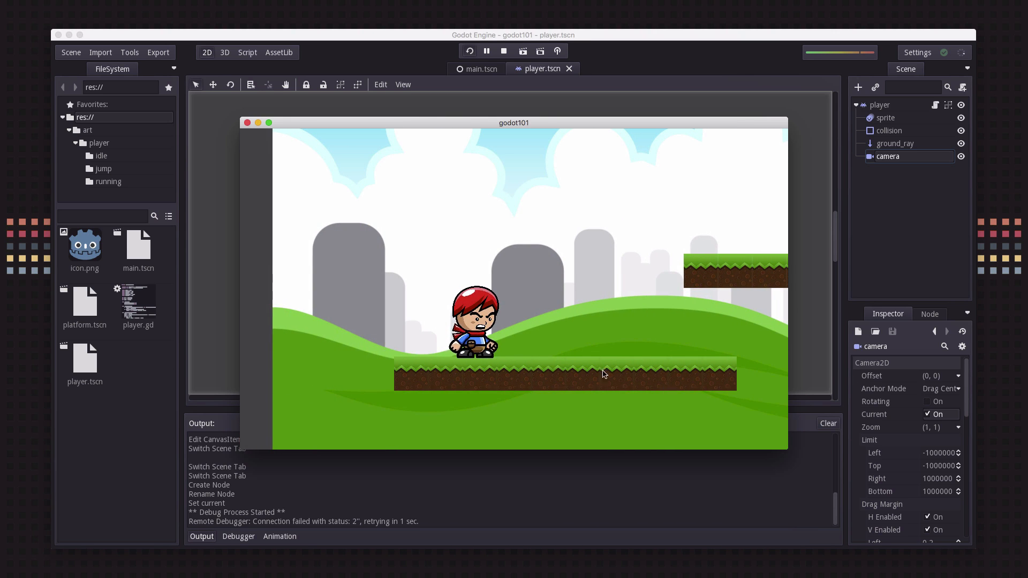
mouse_move(247, 123)
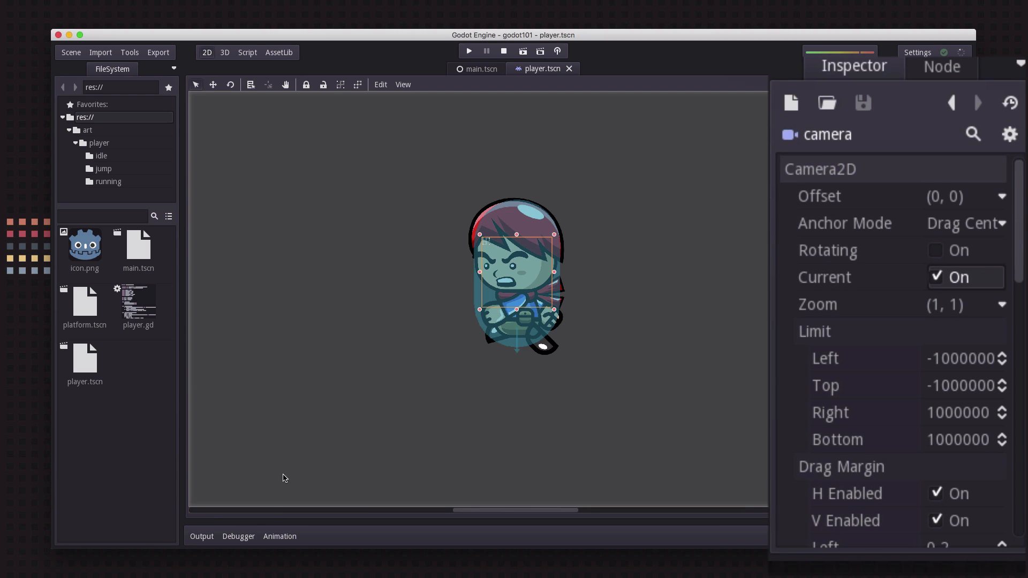
Scroll the camera's Inspector down toward the Smoothing settings
scroll(down, 3)
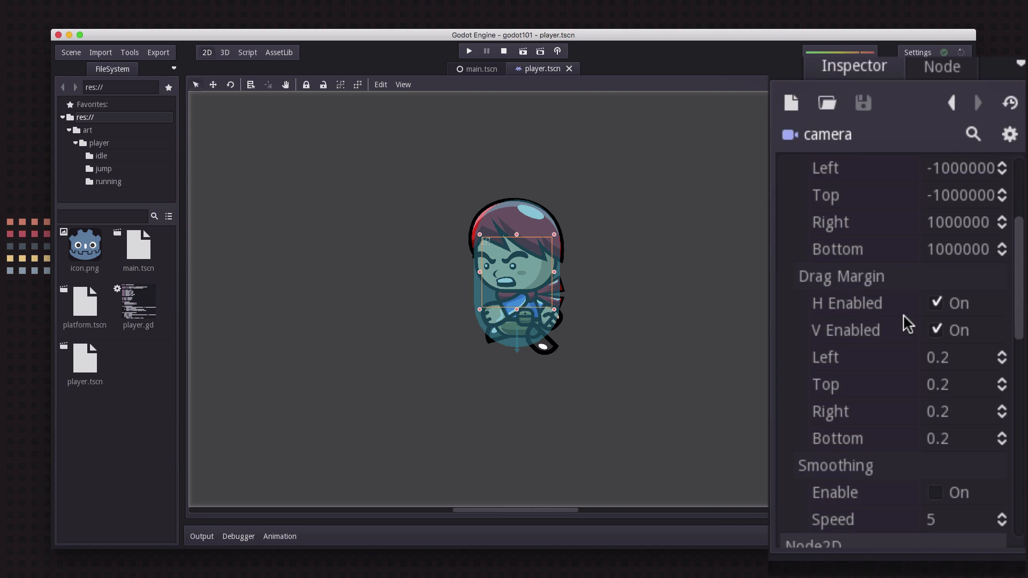
scroll(down, 3)
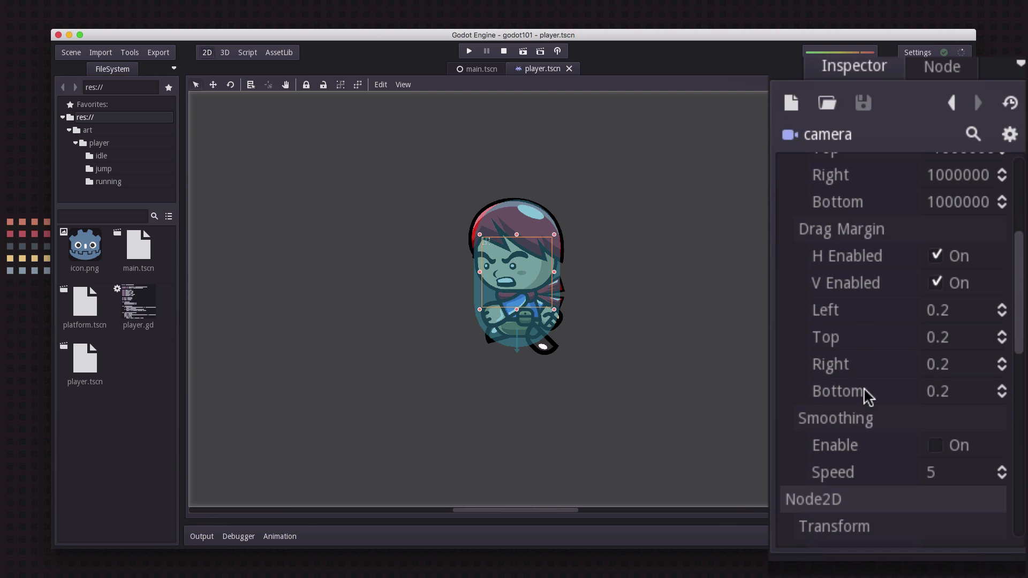
mouse_move(944, 291)
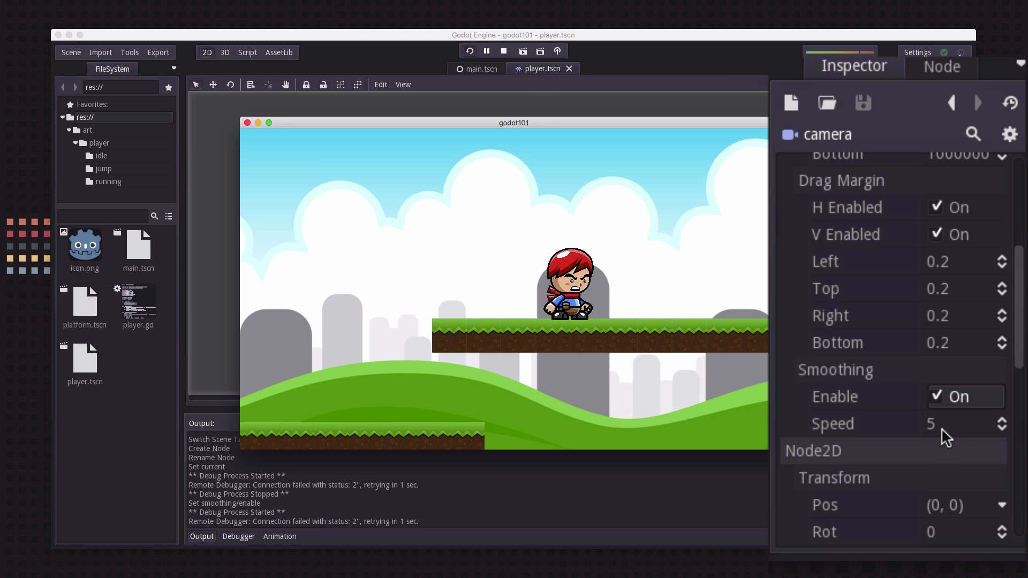
mouse_move(756, 368)
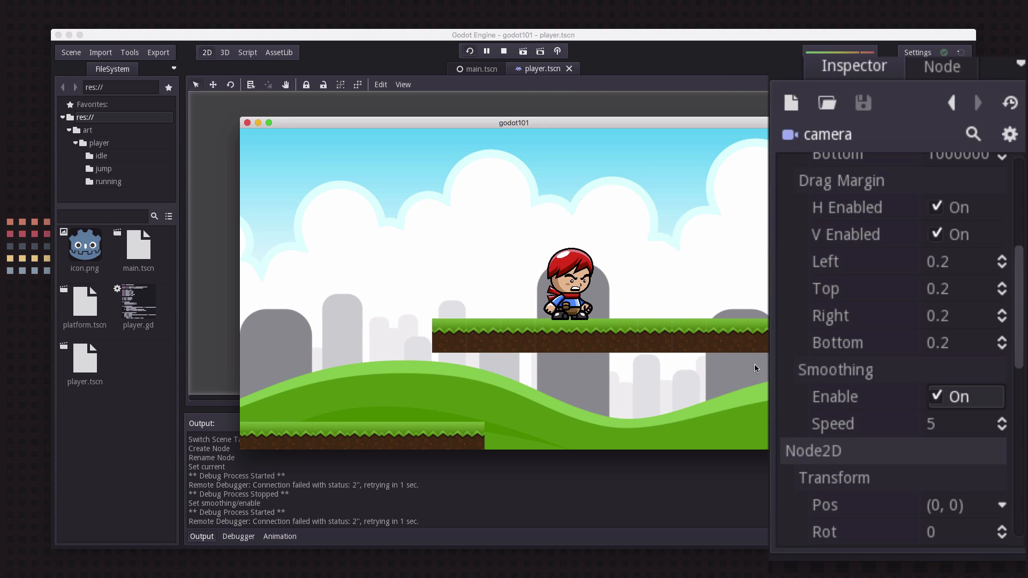
mouse_move(926, 281)
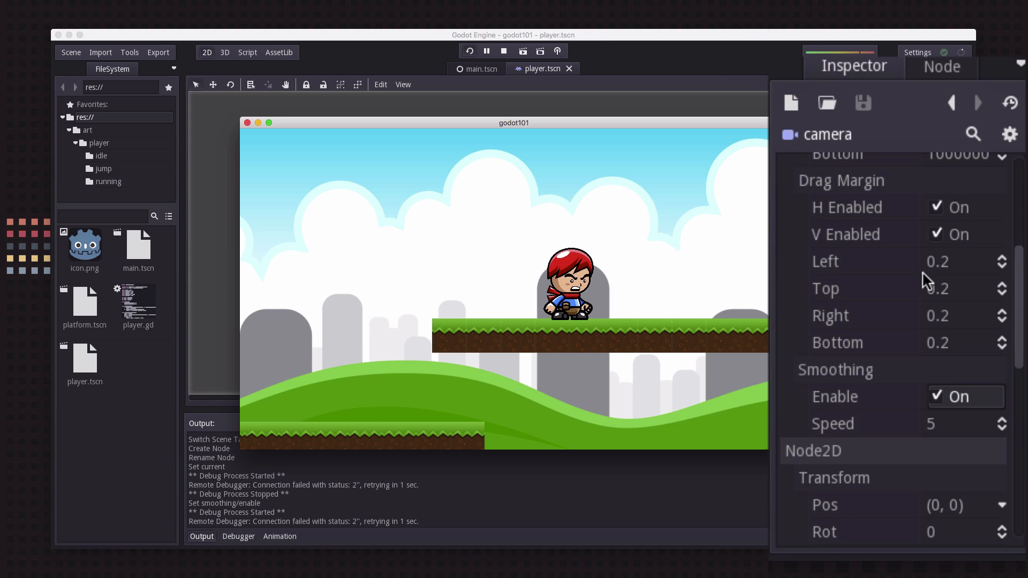
mouse_move(887, 357)
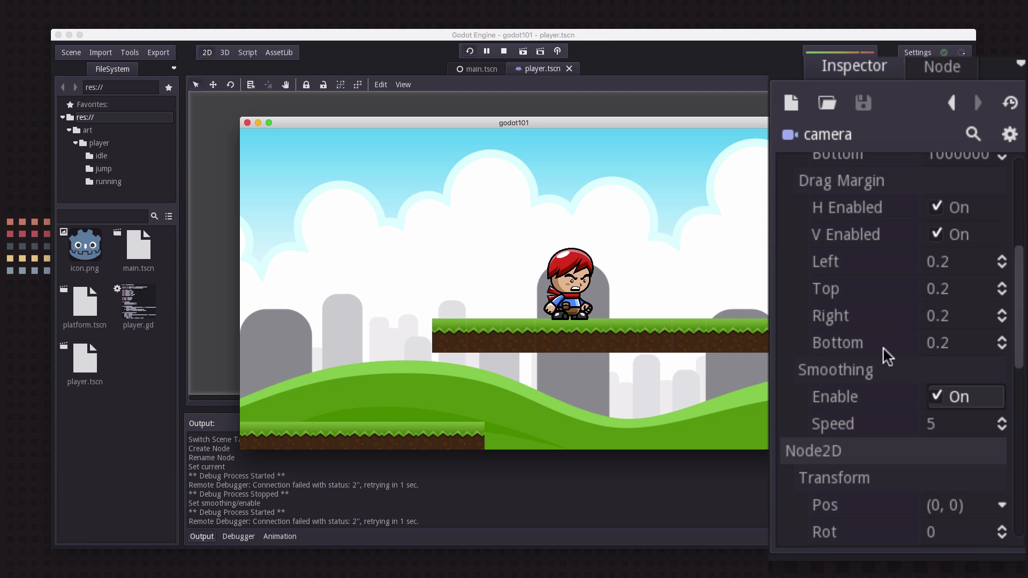
mouse_move(959, 270)
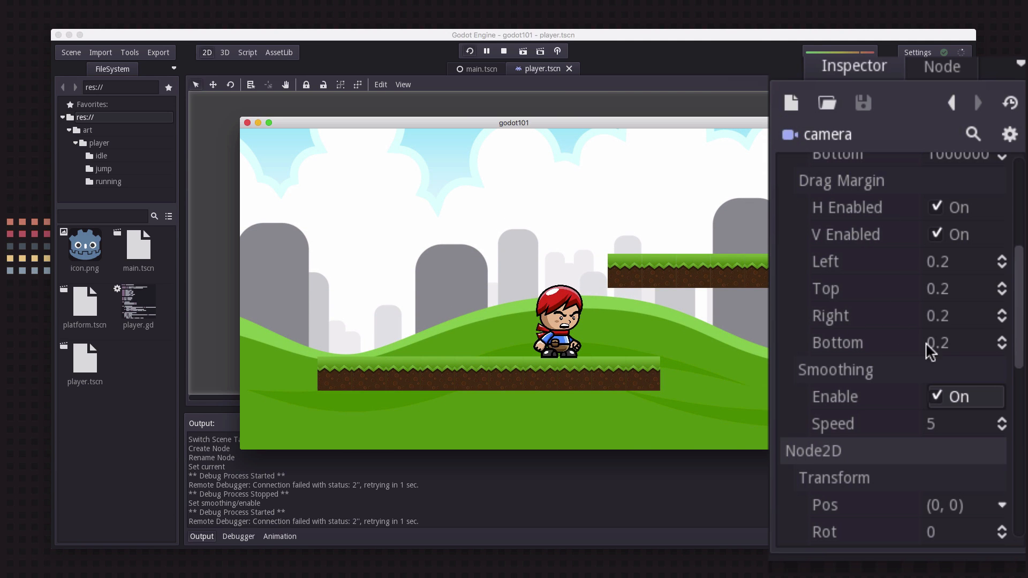
mouse_move(928, 326)
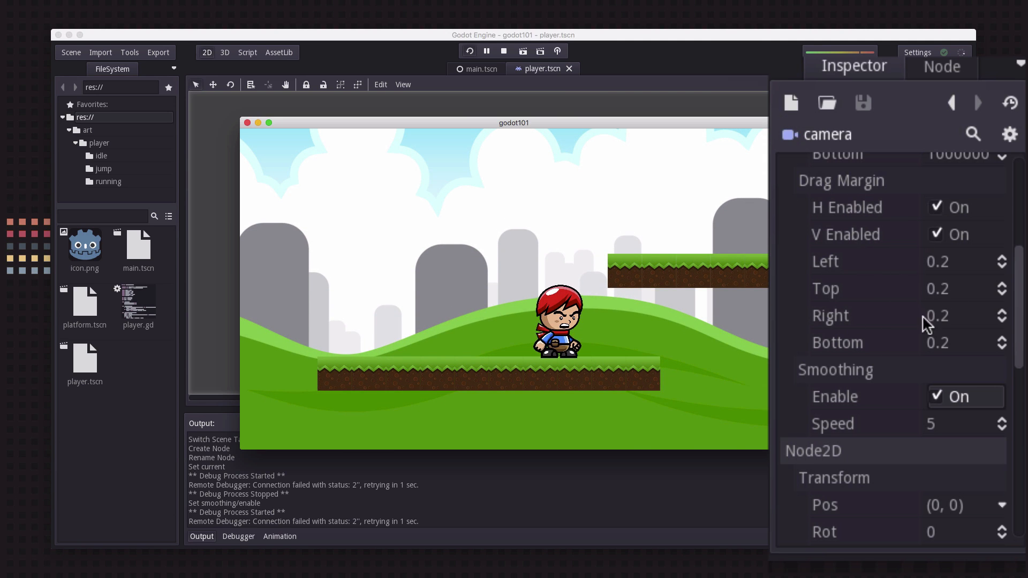
mouse_move(942, 301)
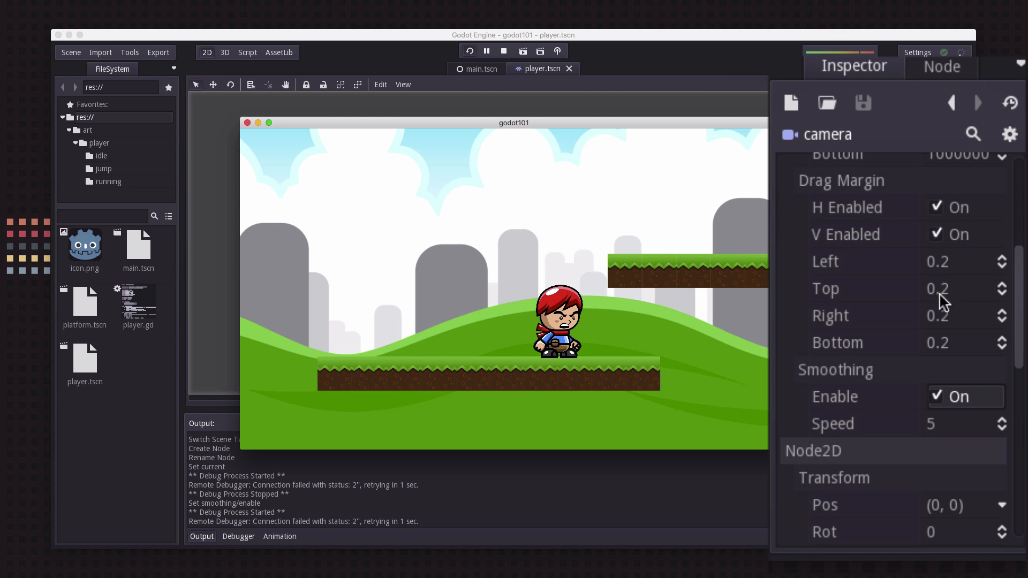
mouse_move(906, 368)
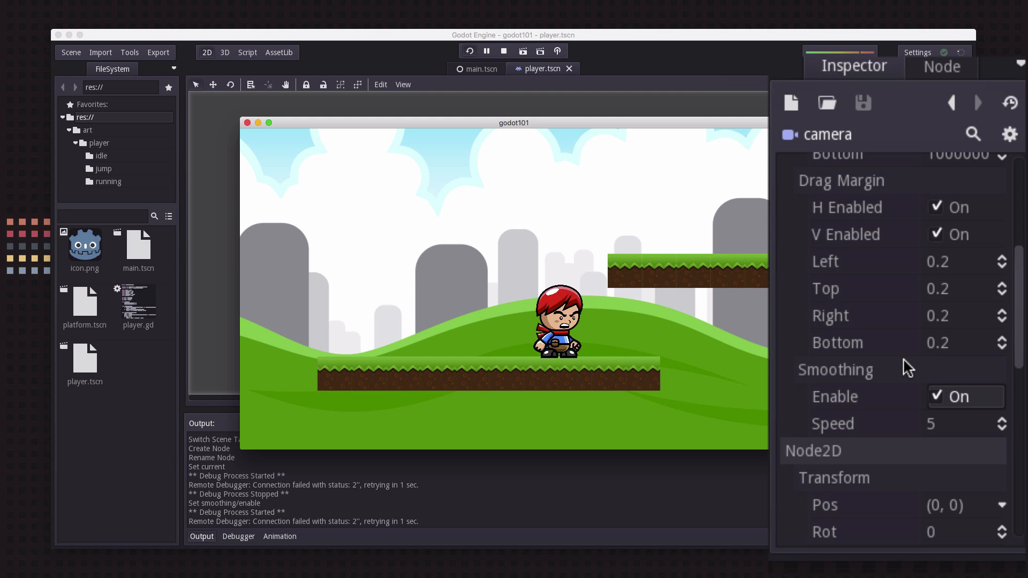
mouse_move(596, 325)
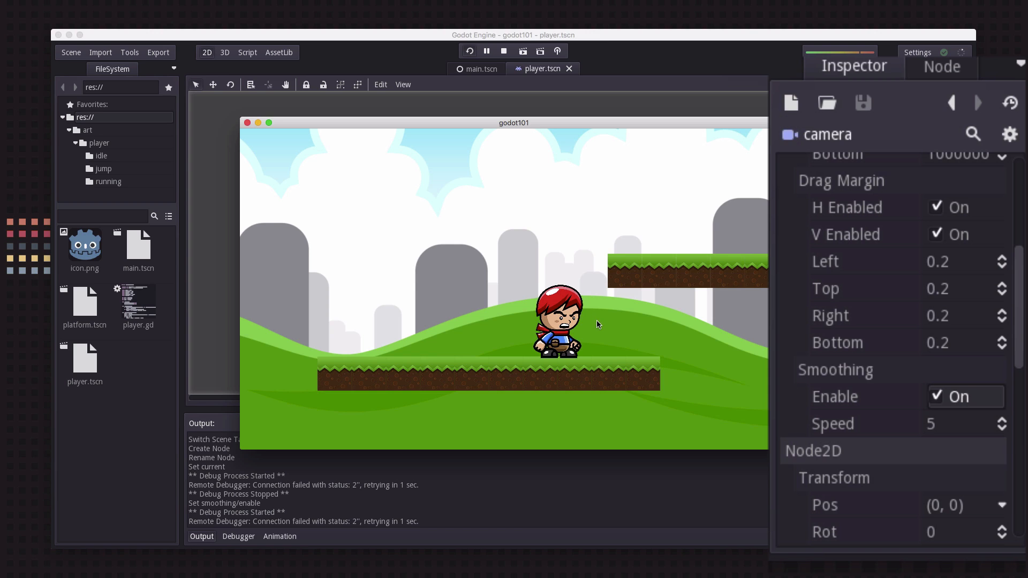
mouse_move(593, 330)
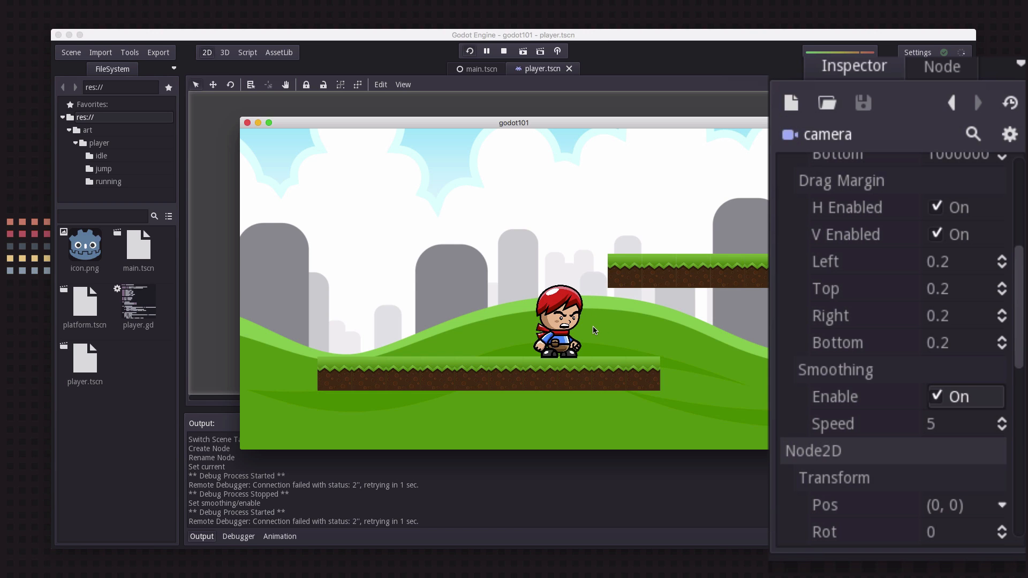
mouse_move(566, 280)
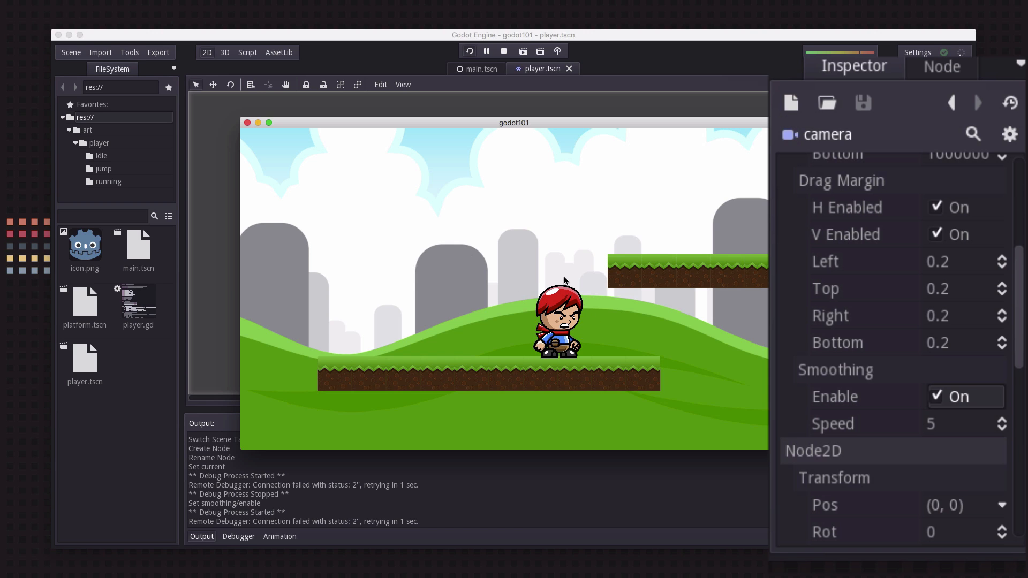
Switch to main.tscn and select the background sprite node
click(481, 69)
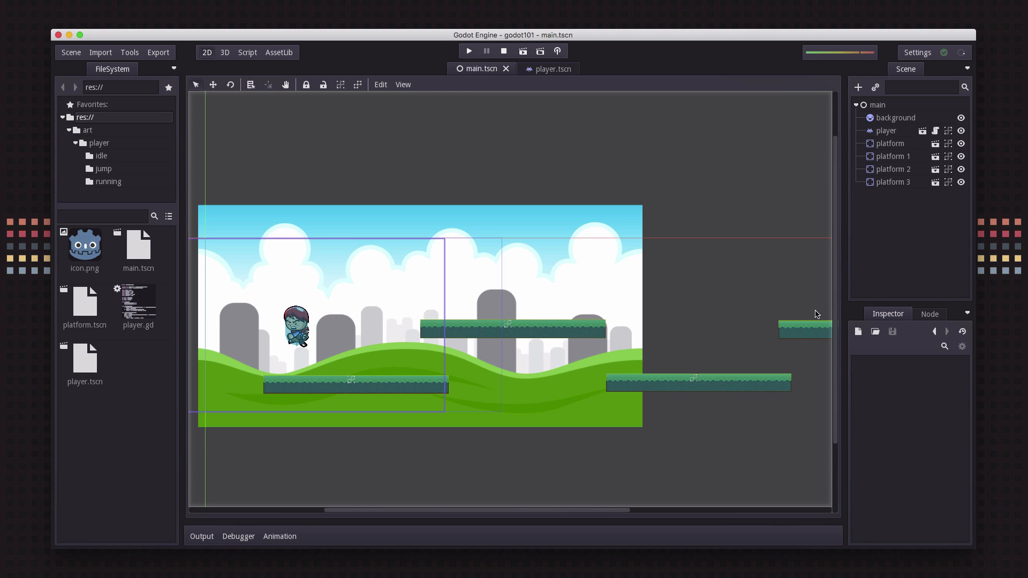
mouse_move(559, 293)
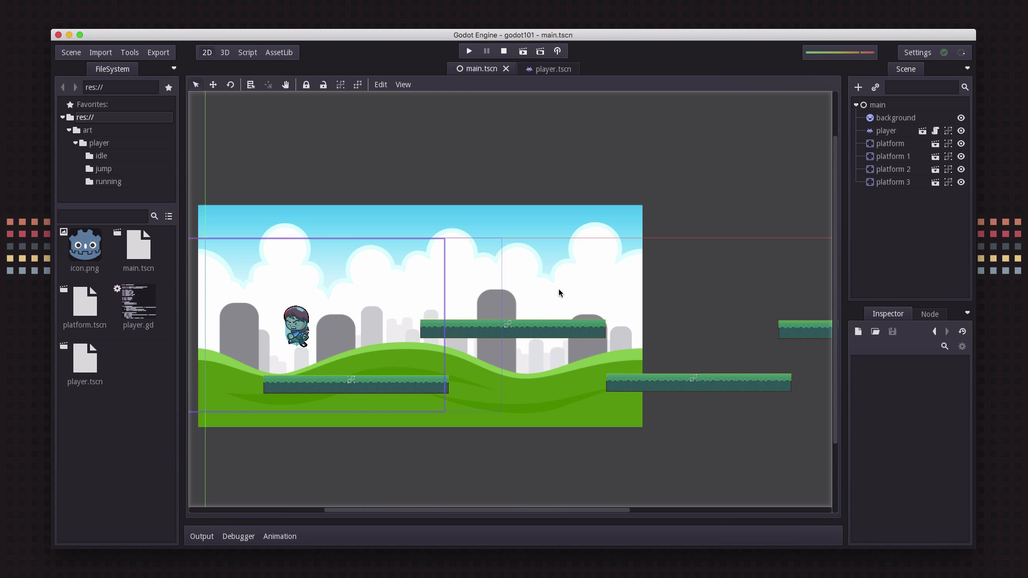
click(894, 117)
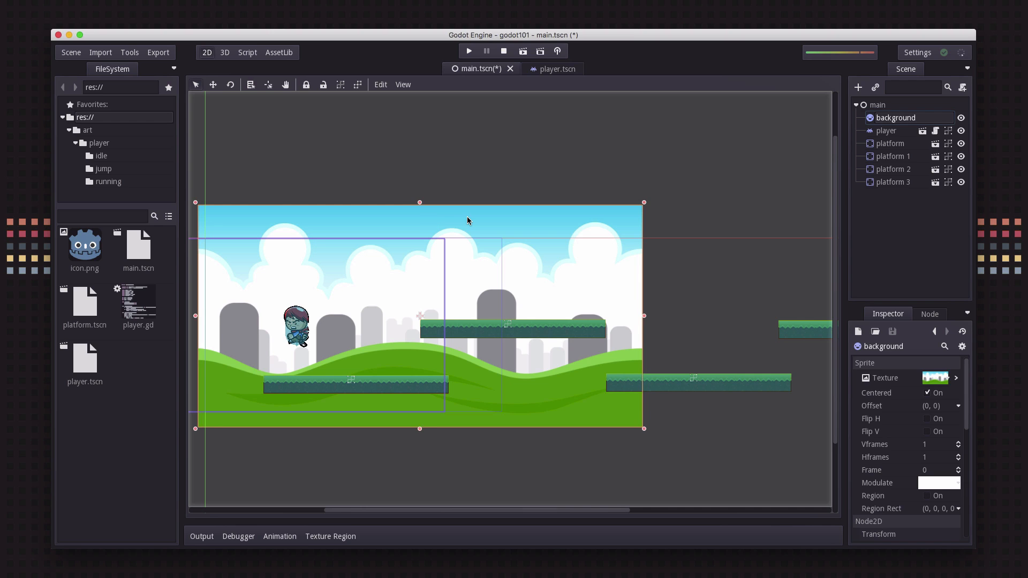
mouse_move(812, 211)
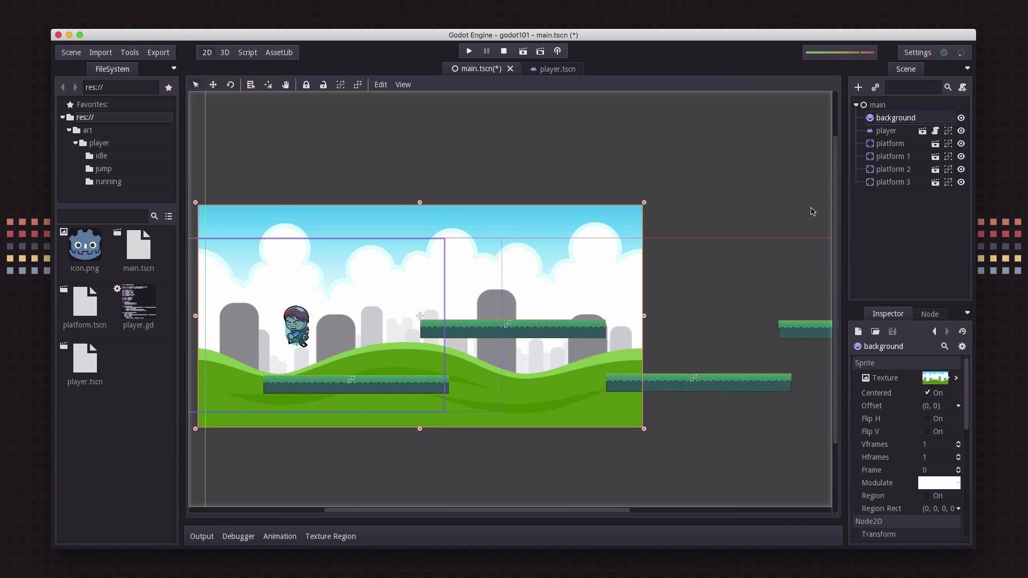
mouse_move(579, 362)
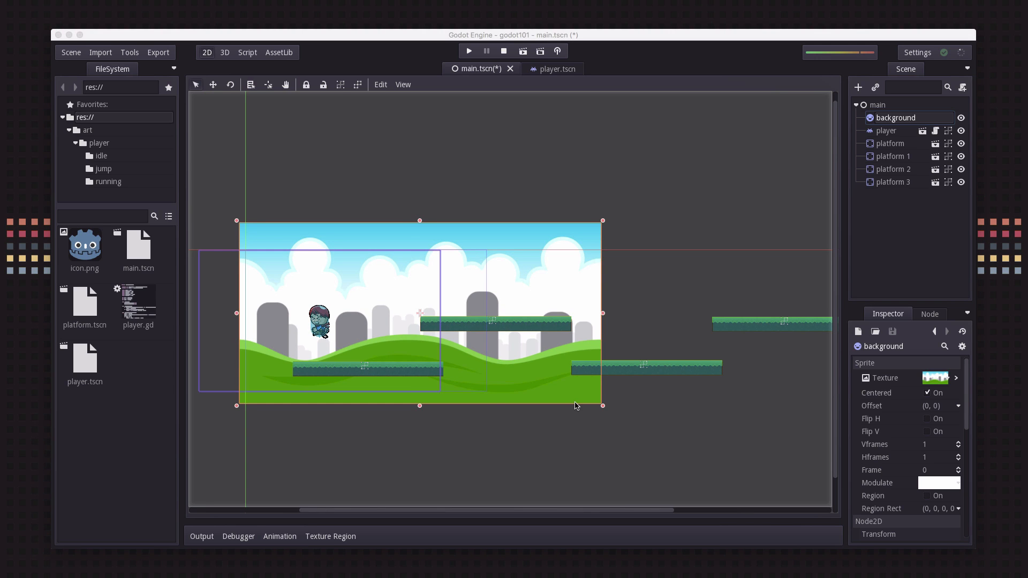
mouse_move(318, 236)
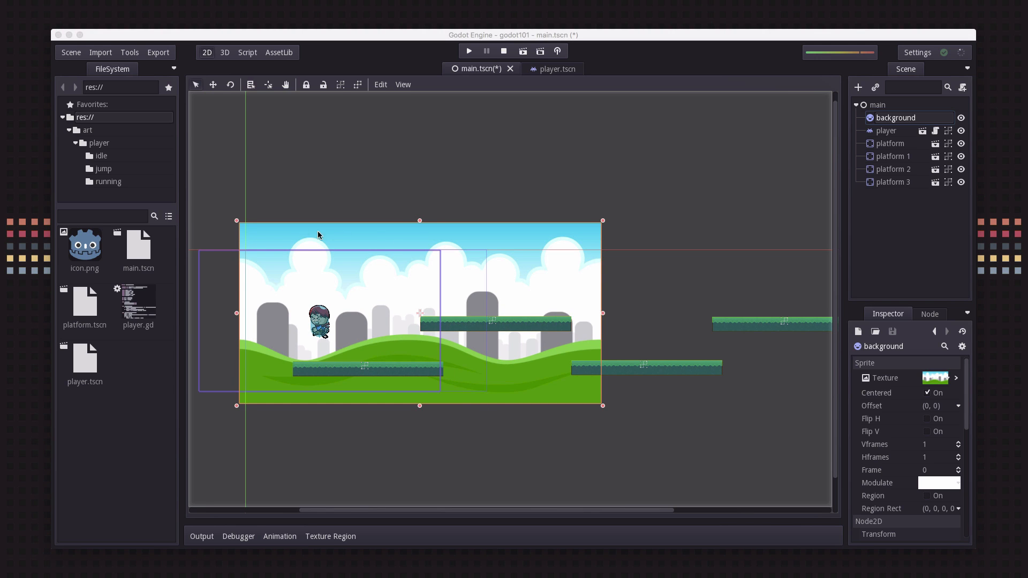
mouse_move(523, 424)
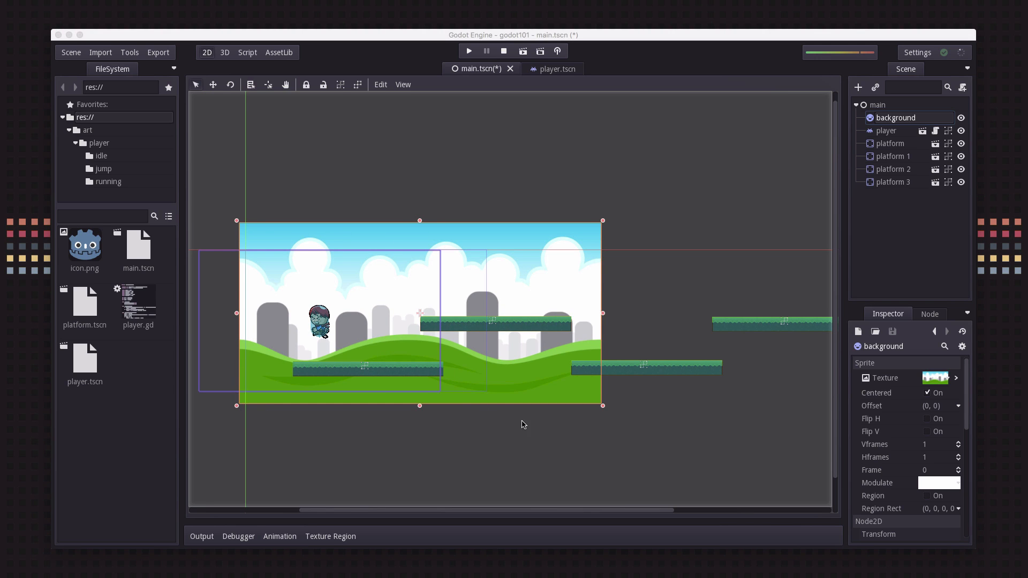
mouse_move(279, 281)
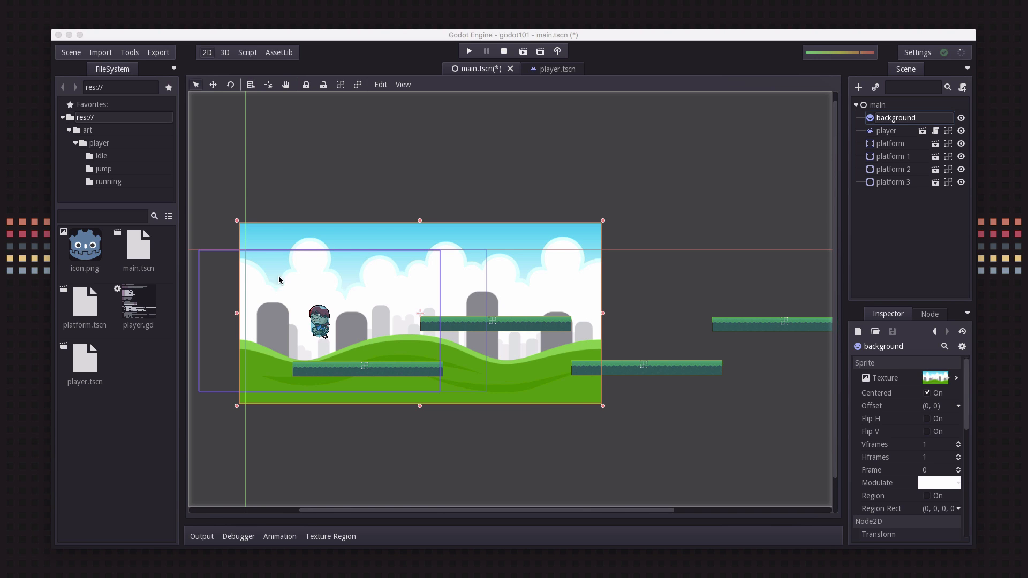
mouse_move(625, 281)
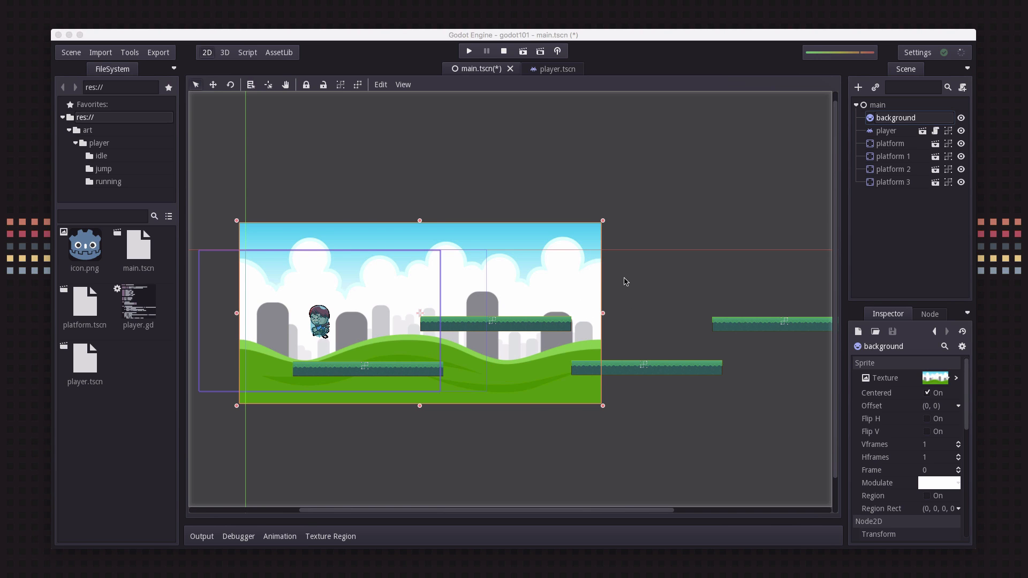
mouse_move(623, 321)
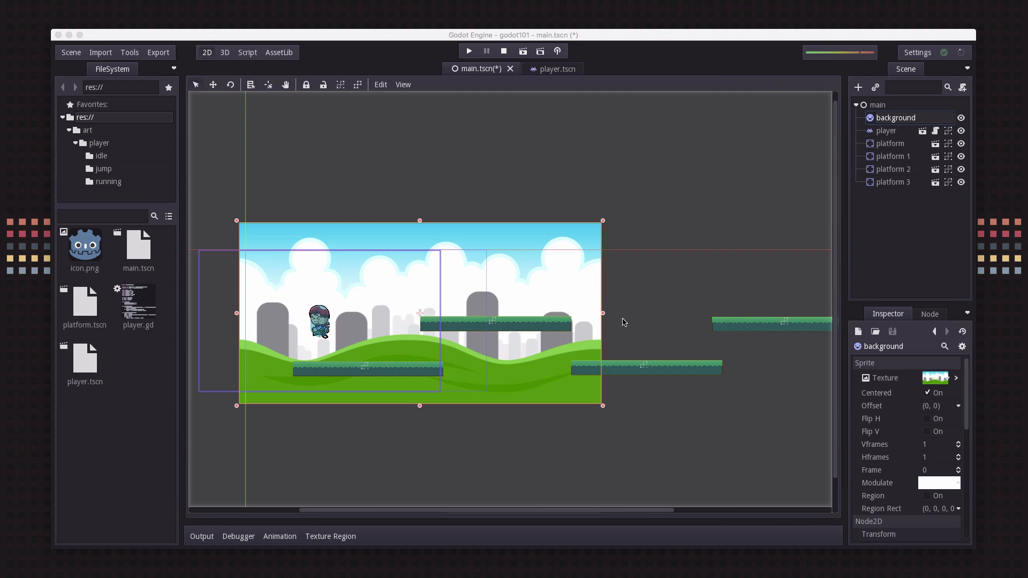
mouse_move(600, 348)
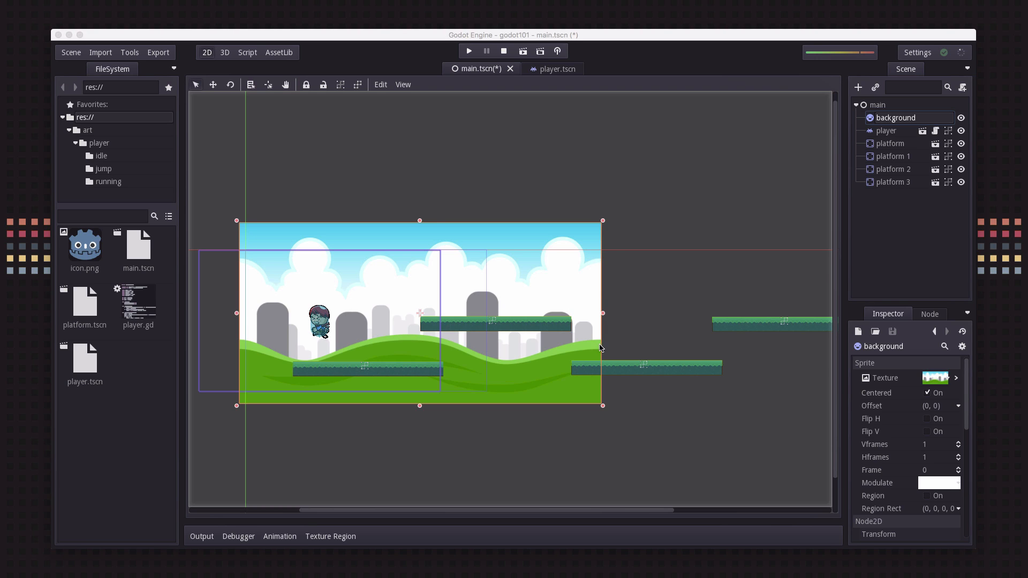
mouse_move(542, 353)
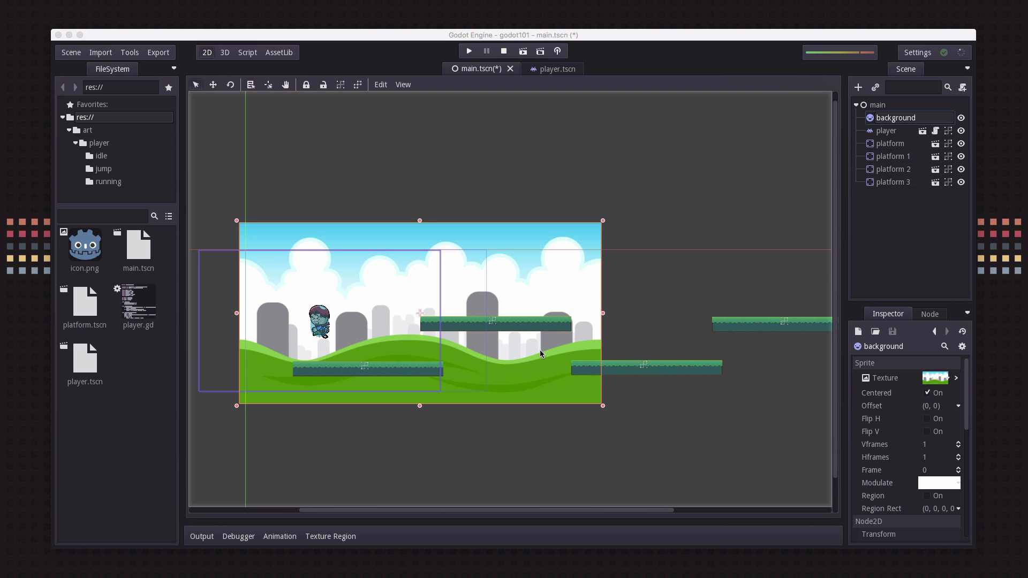
mouse_move(426, 357)
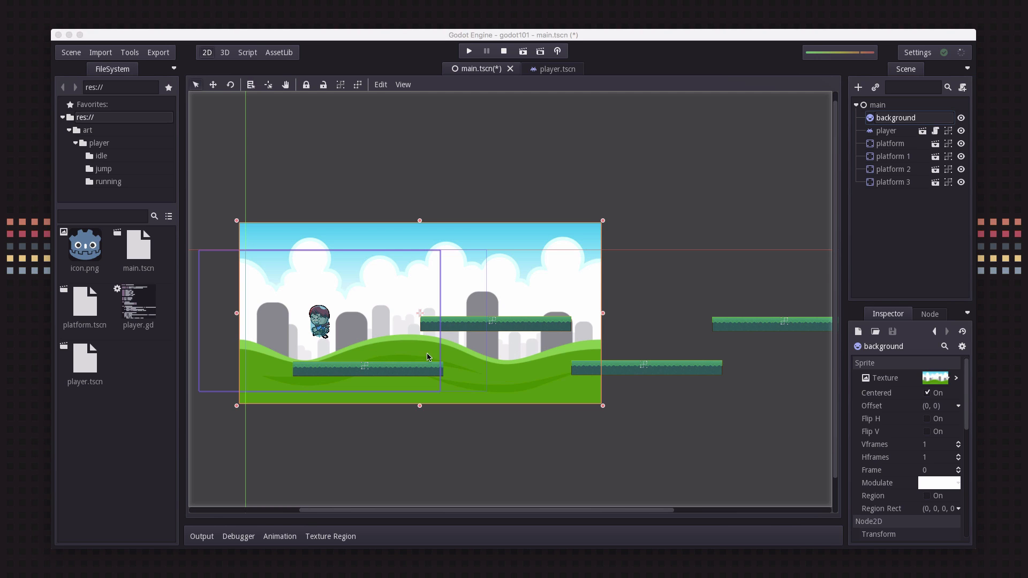
mouse_move(572, 318)
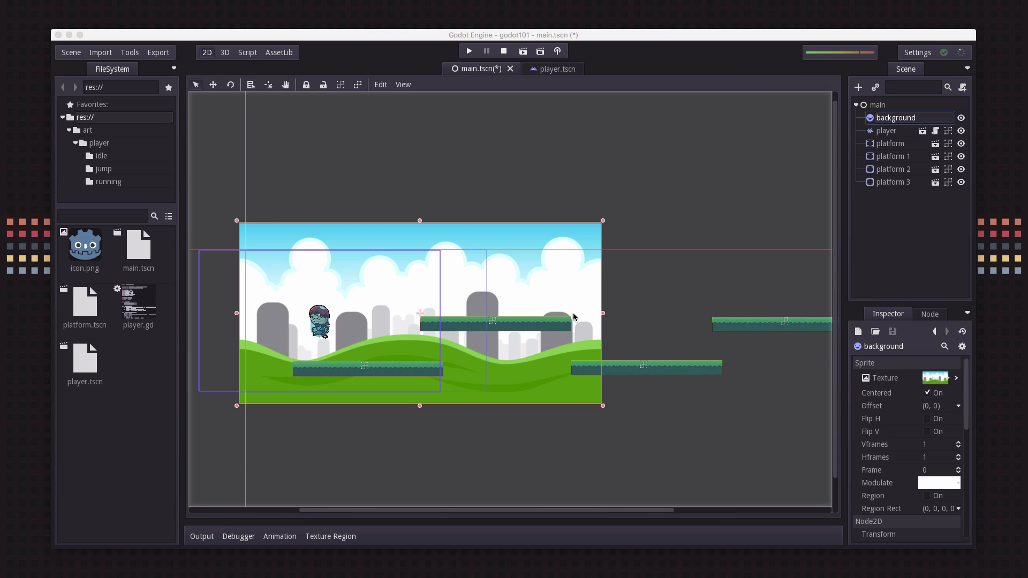
mouse_move(890, 309)
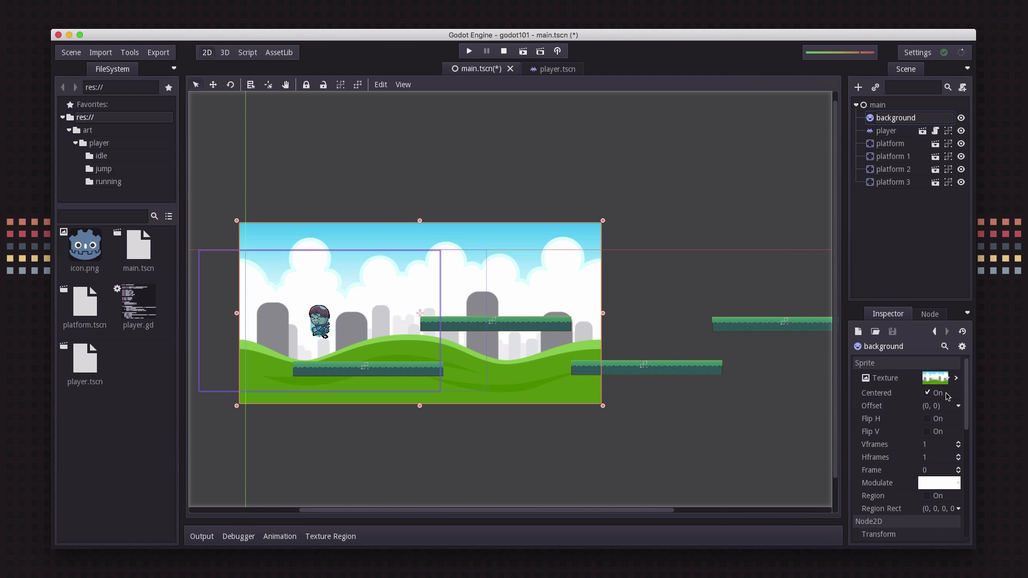
Open the background.png ImageTexture and enable its Repeat flag
click(936, 378)
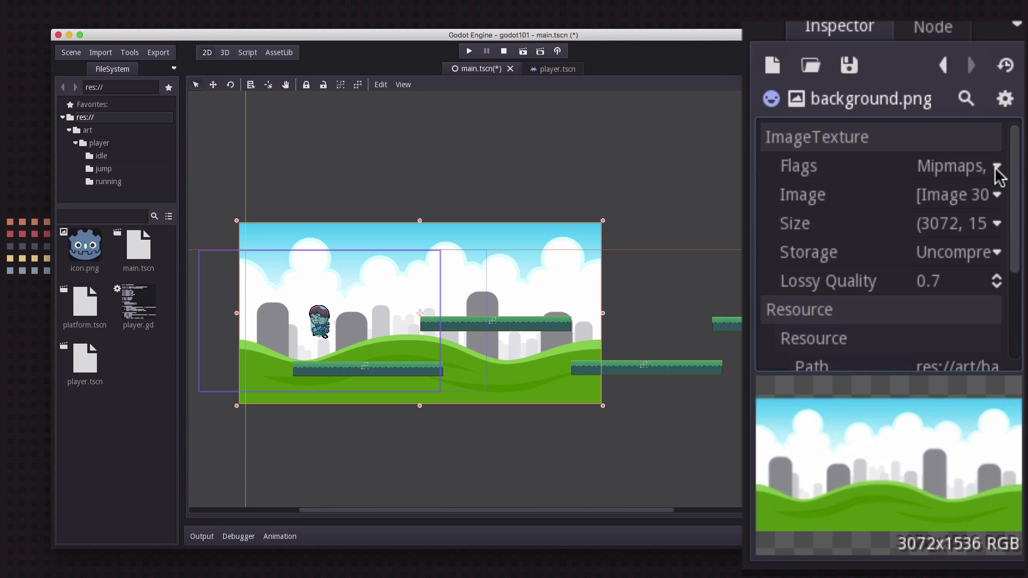
mouse_move(970, 182)
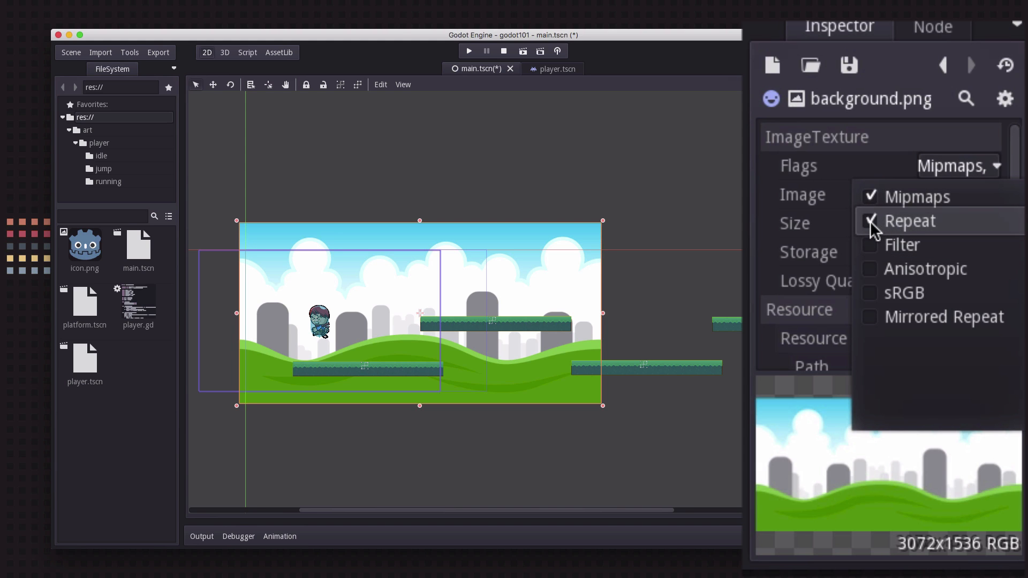
click(870, 220)
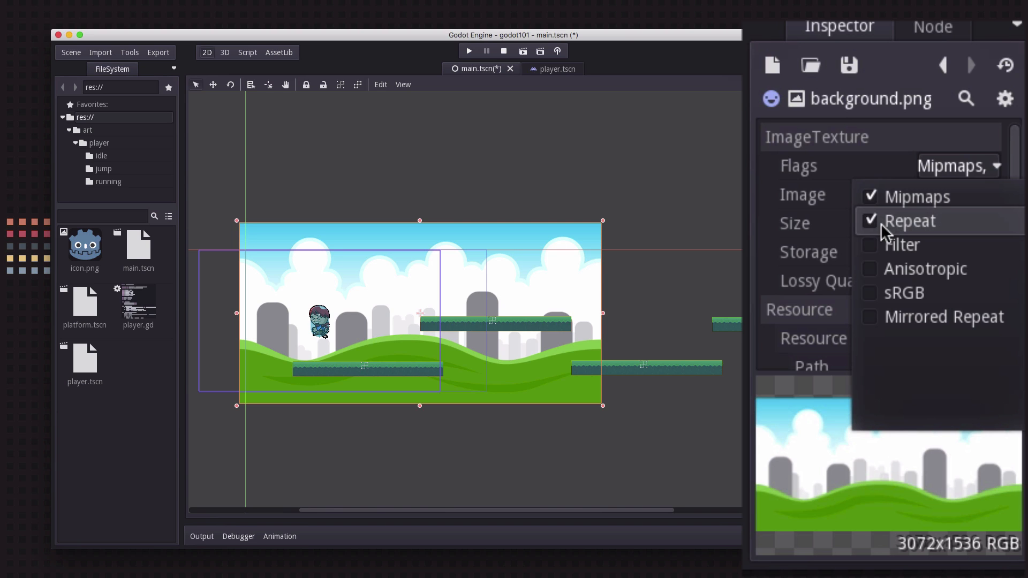
mouse_move(905, 230)
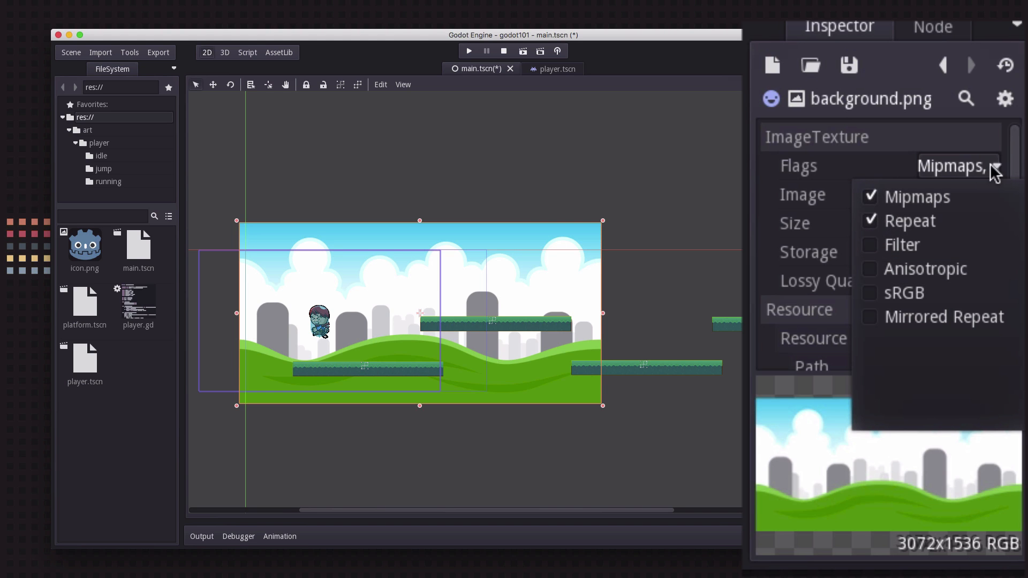
mouse_move(929, 169)
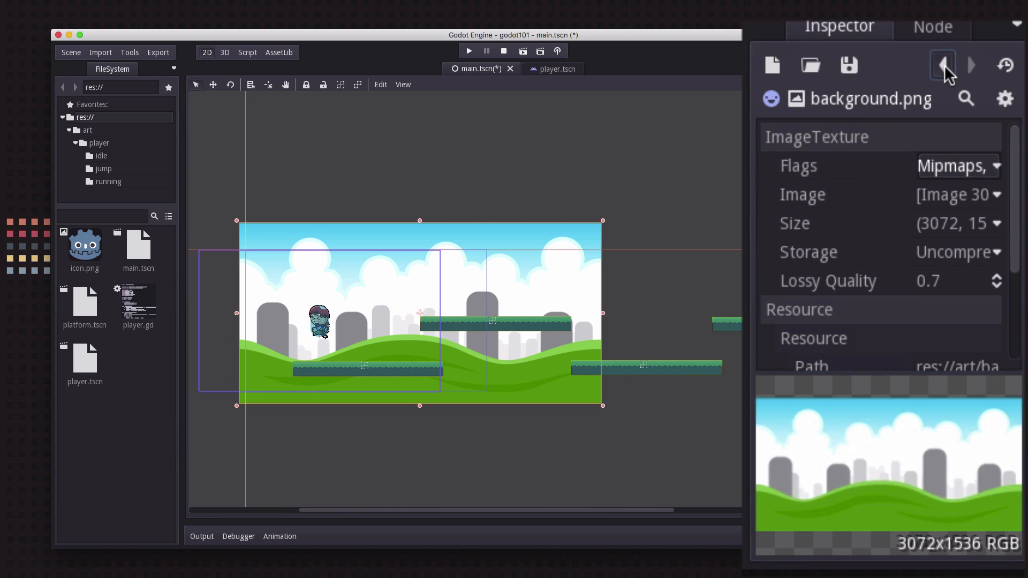
Enable Region on the background sprite with Region Rect w 3072, h 1536
click(942, 65)
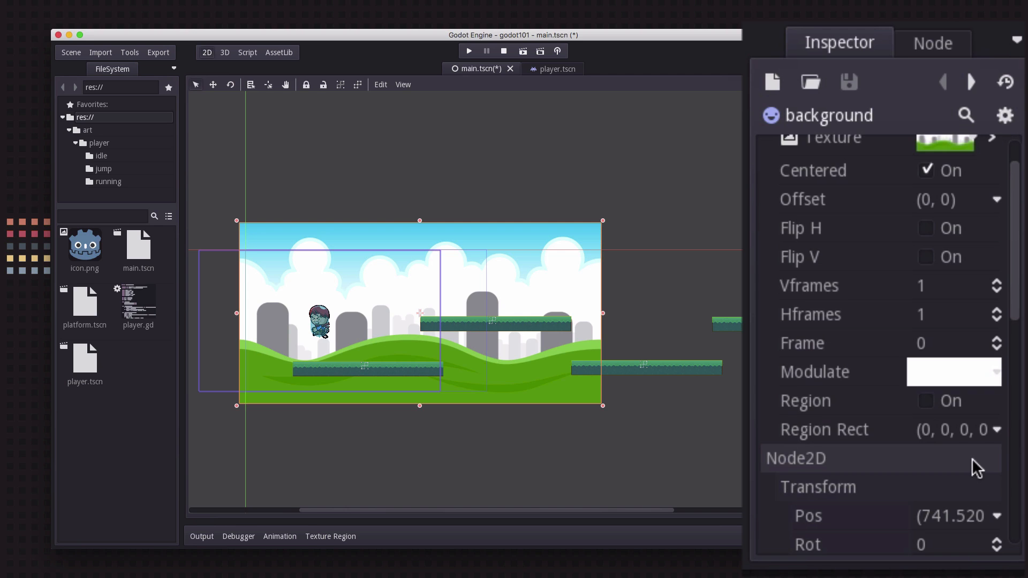
click(926, 400)
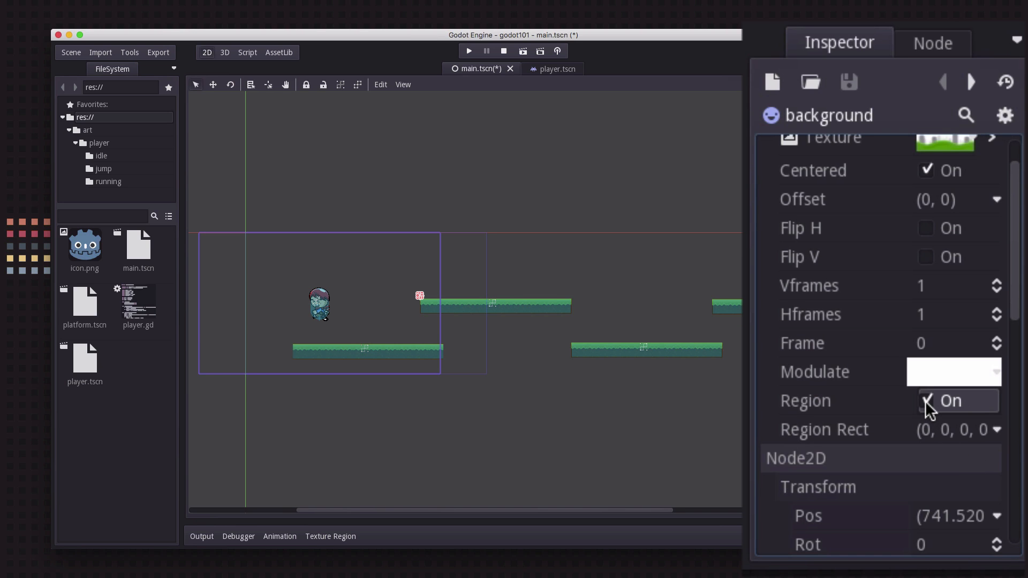
click(925, 400)
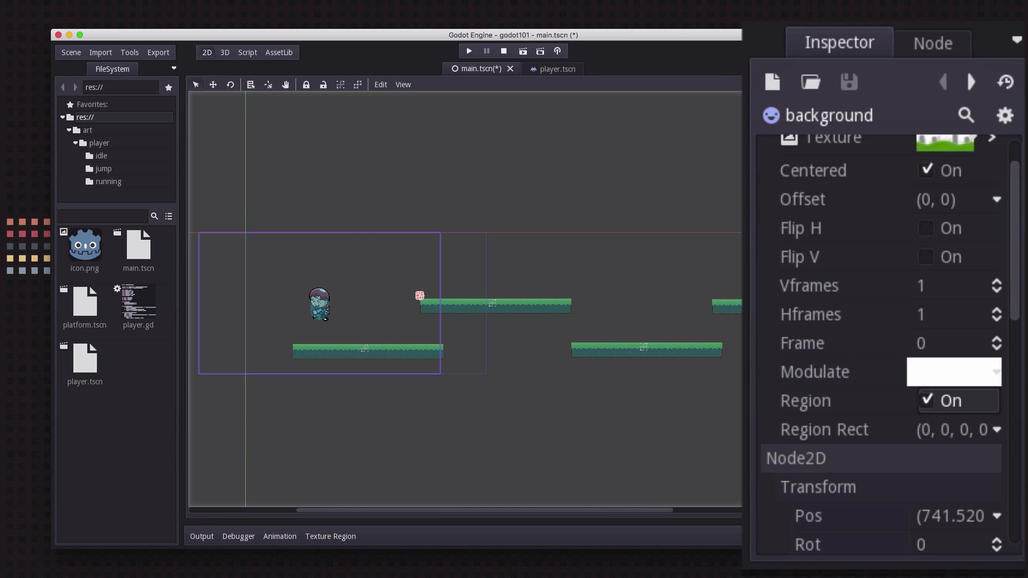
click(996, 429)
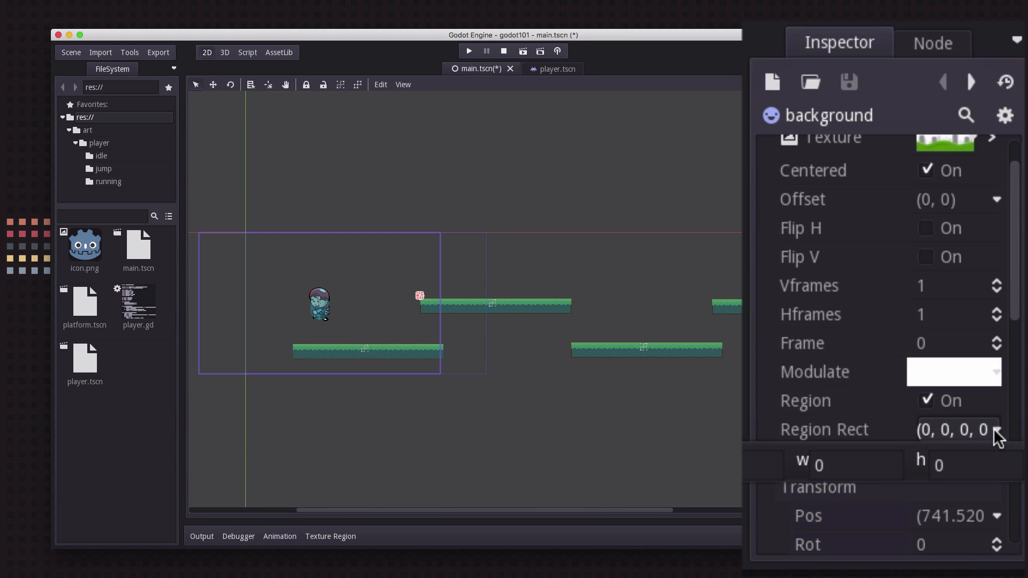
mouse_move(999, 490)
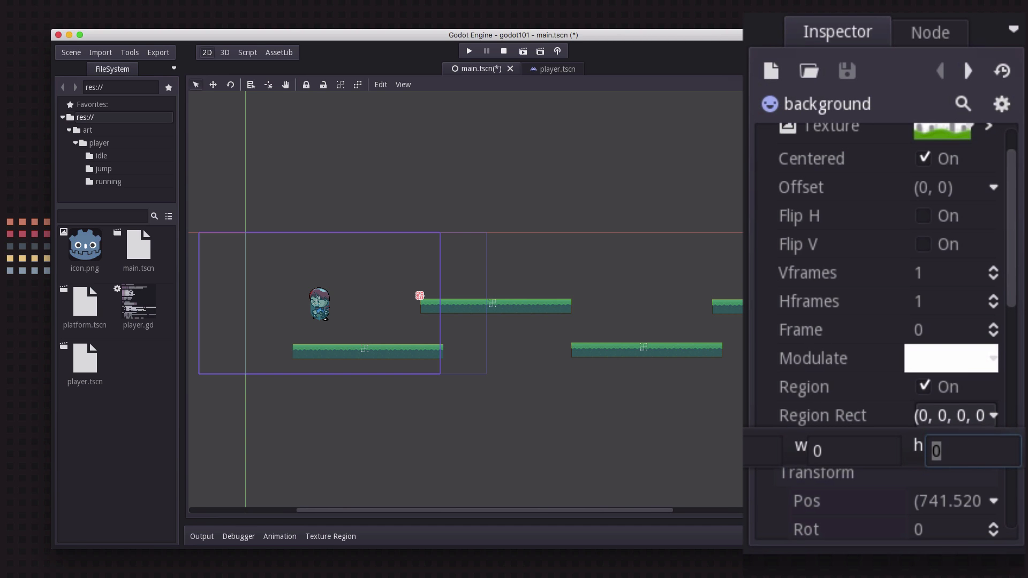
click(970, 450)
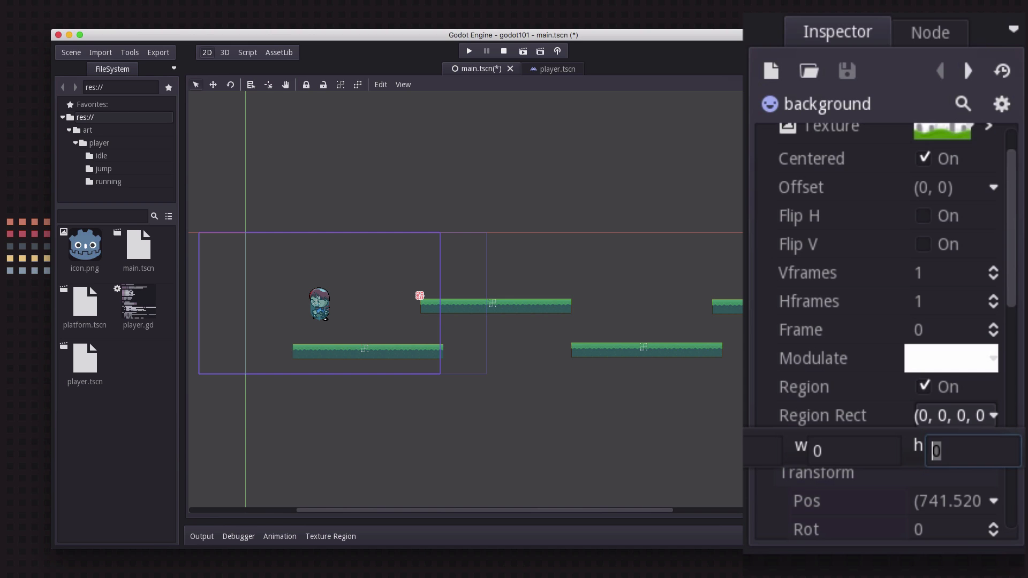
text(1536)
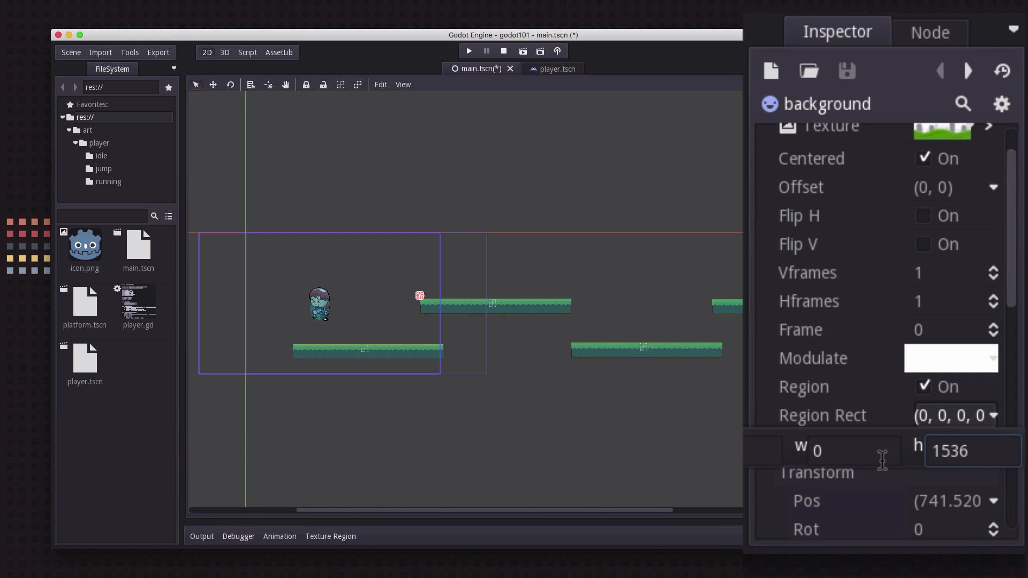
click(839, 450)
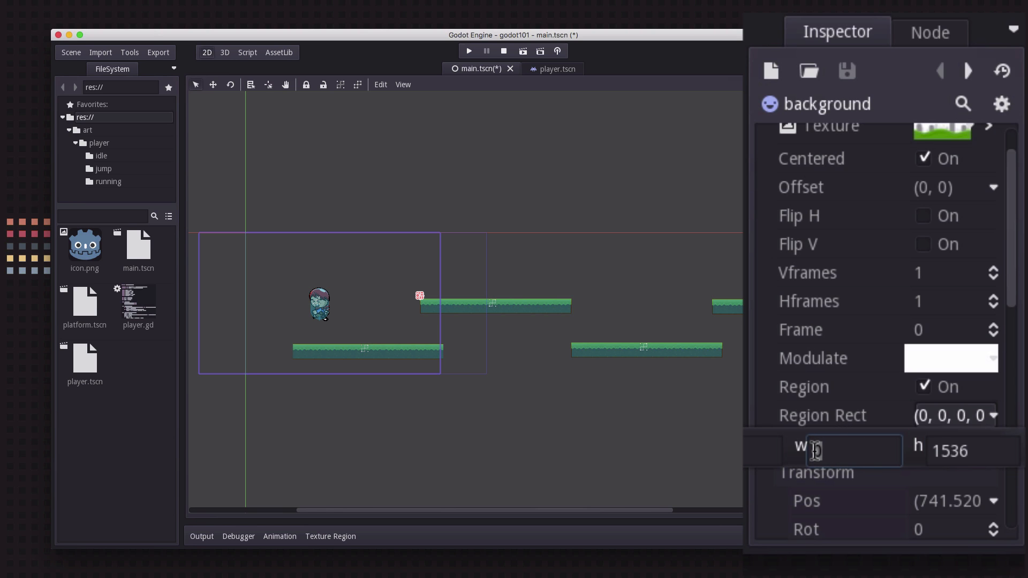
text(3072)
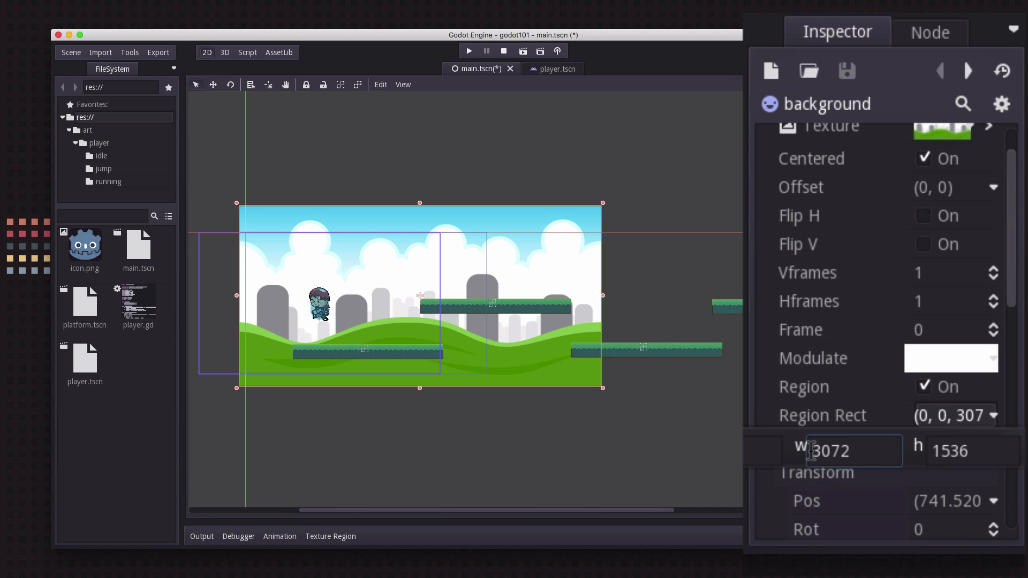
Change the background Region Rect width to 3072*4 so the scenery tiles
click(852, 450)
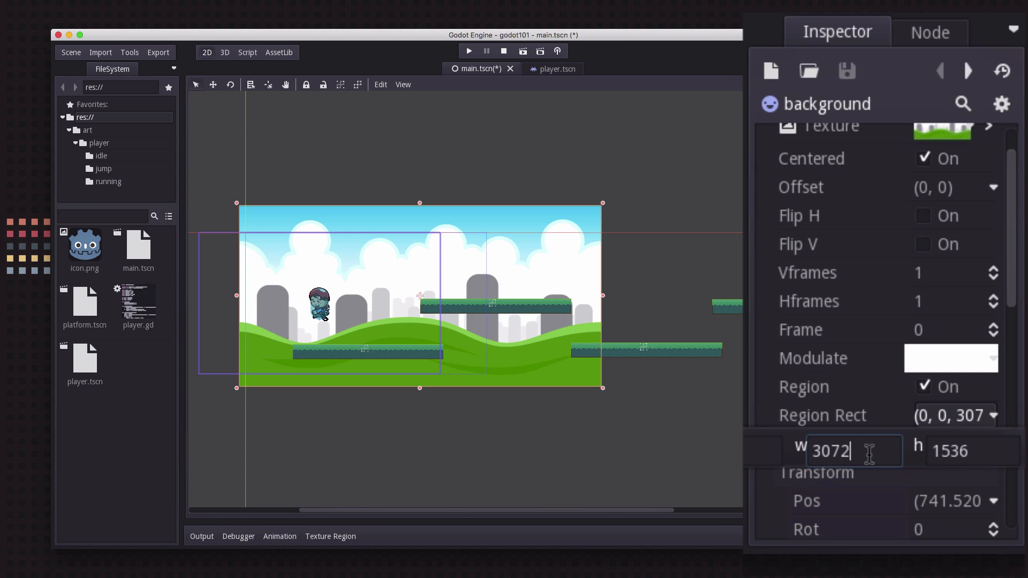
text(*)
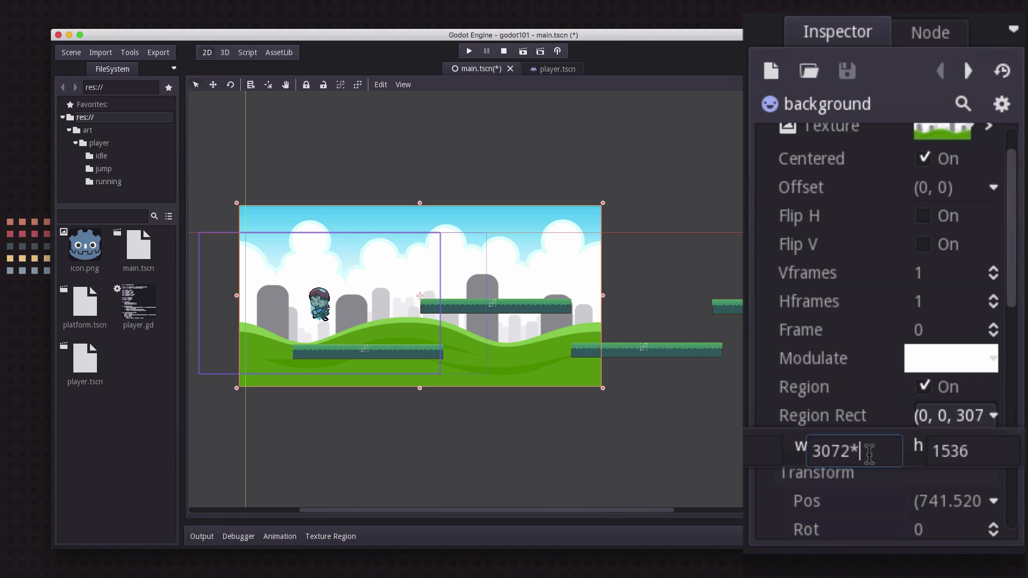
text(4)
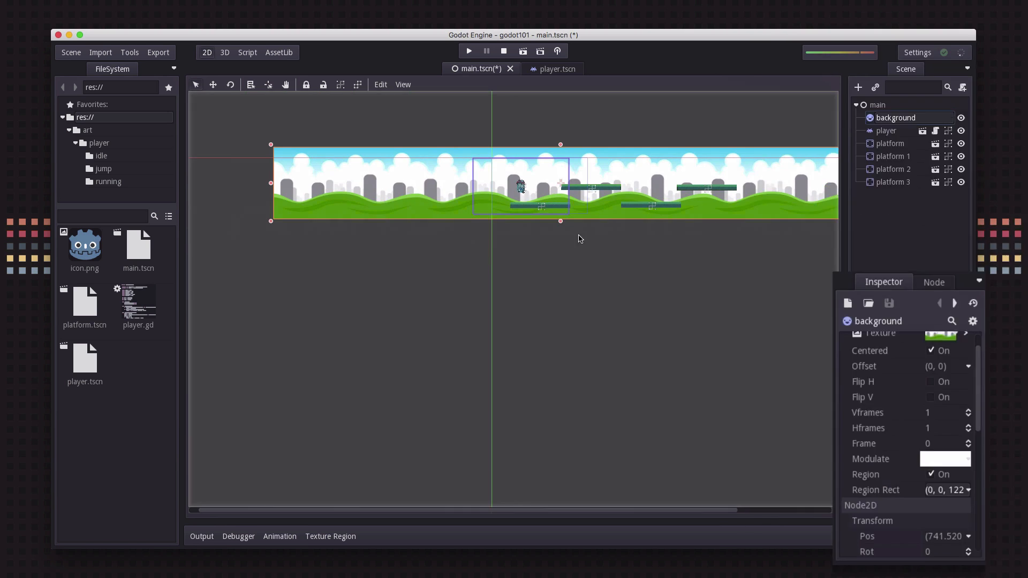
scroll(down, 3)
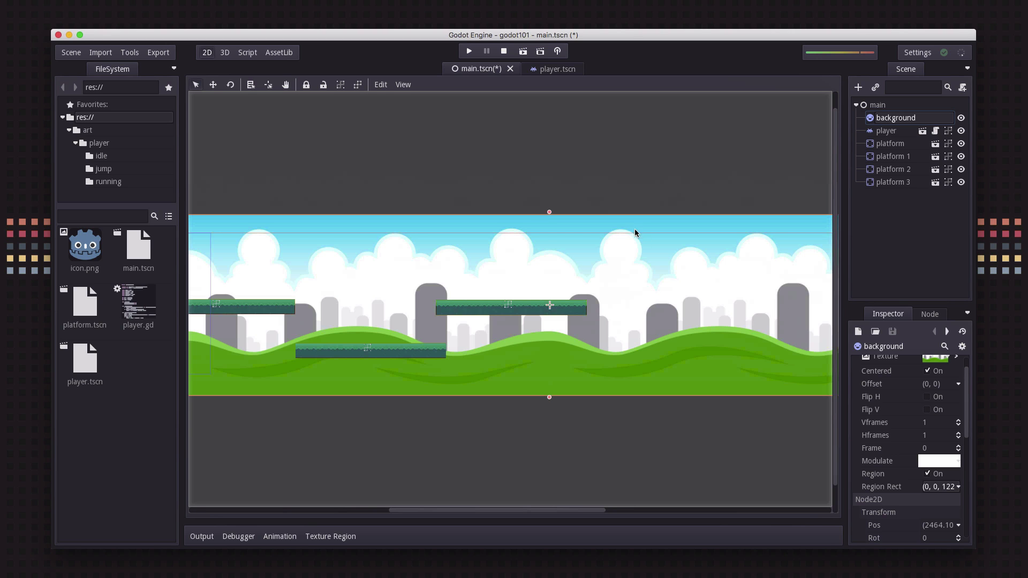
mouse_move(428, 320)
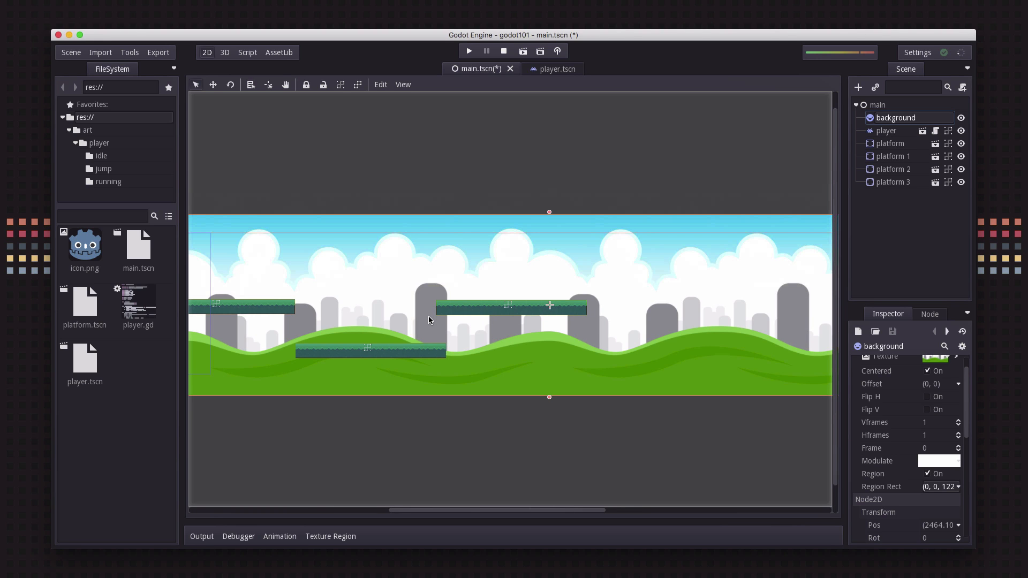
mouse_move(429, 49)
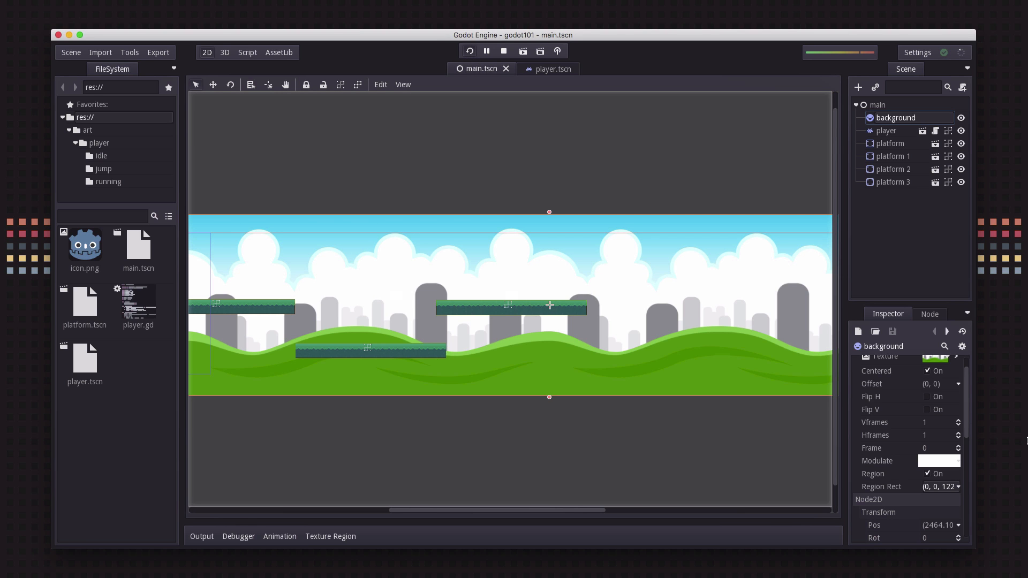
Run the main scene to view the repeating background behind the player
click(469, 52)
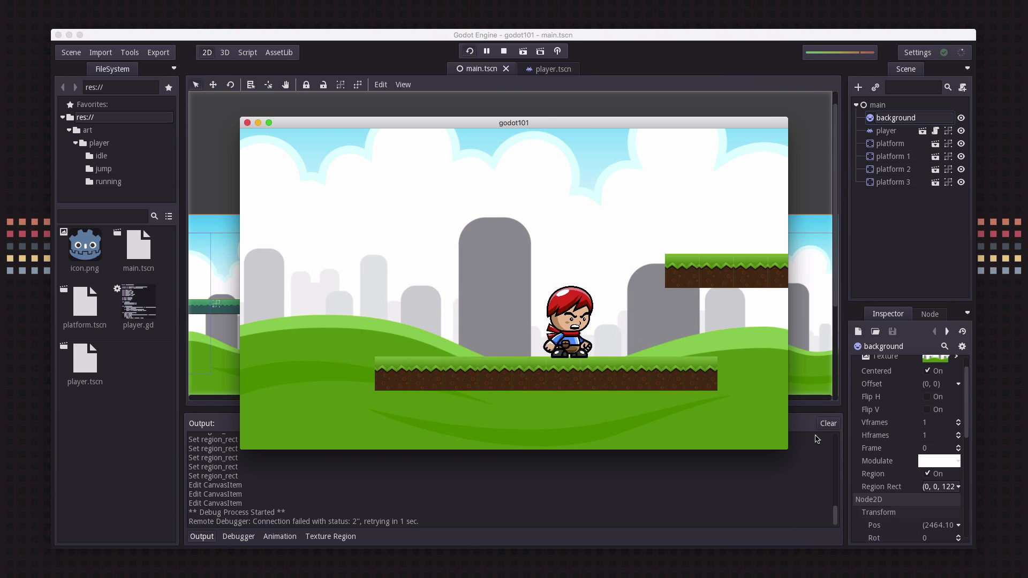
Add a ParallaxBackground child node under main, found by searching 'parall'
click(857, 86)
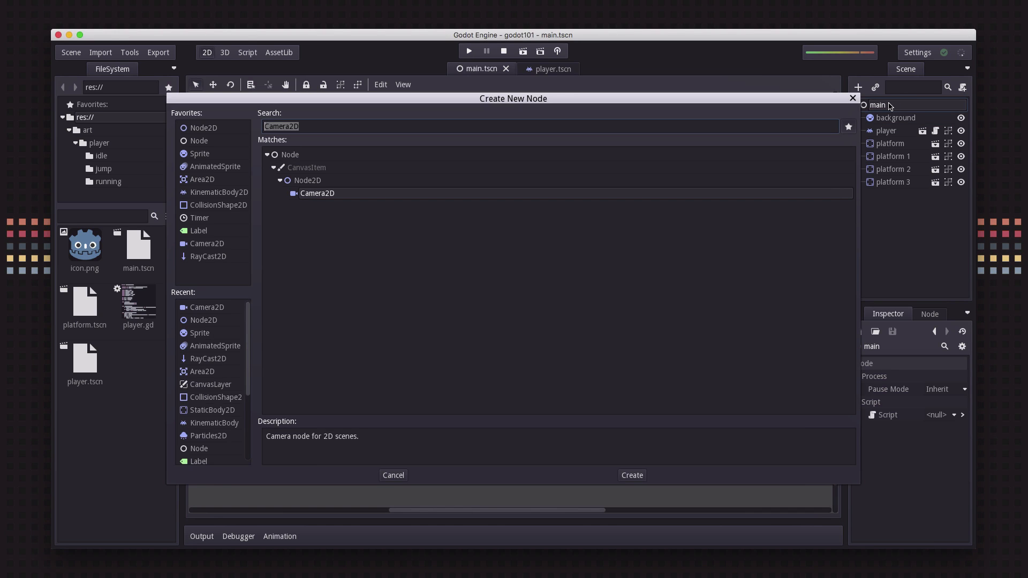
text(para)
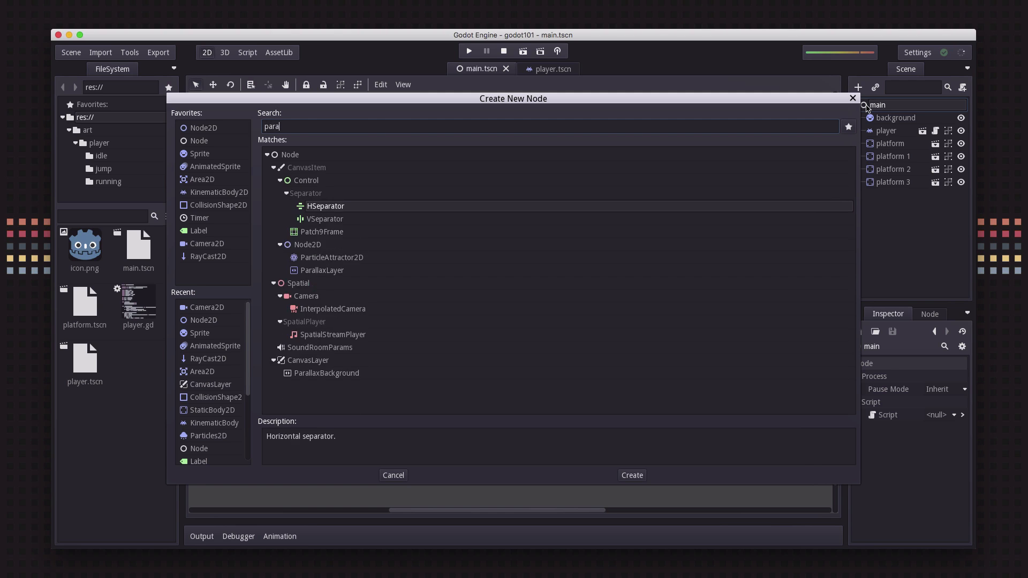
text(ll)
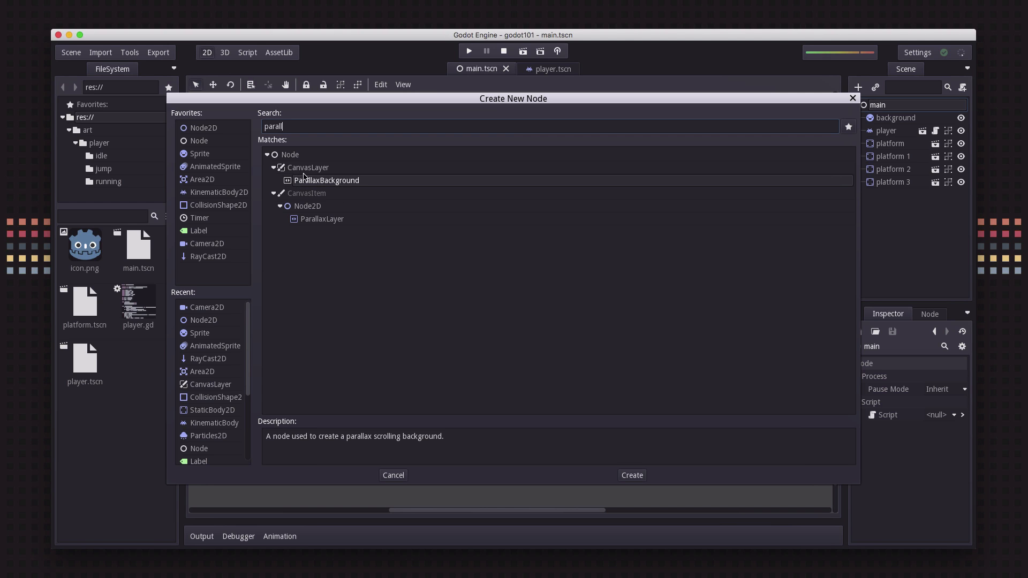
click(326, 179)
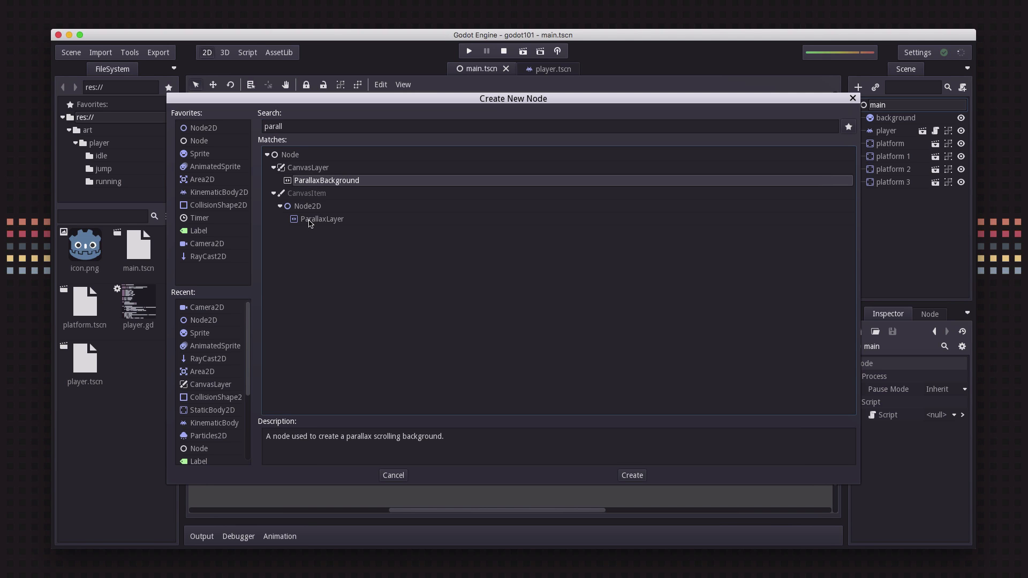
click(322, 219)
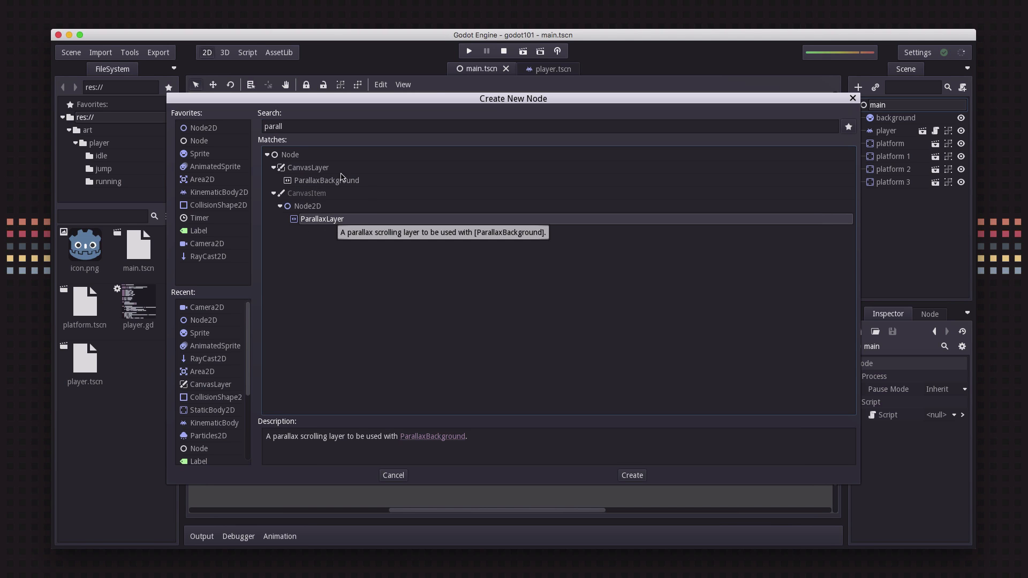
mouse_move(314, 182)
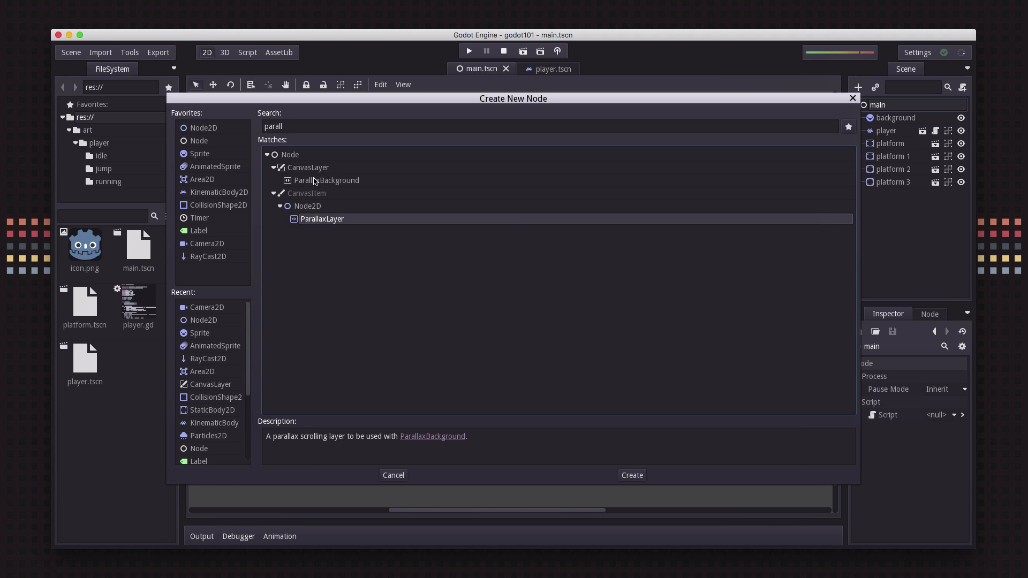
click(327, 180)
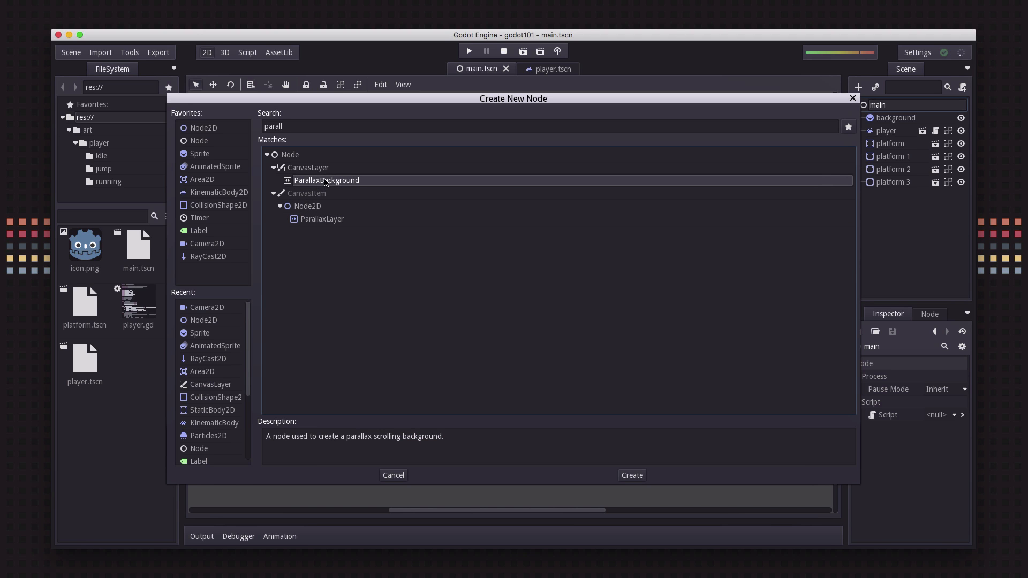
click(631, 475)
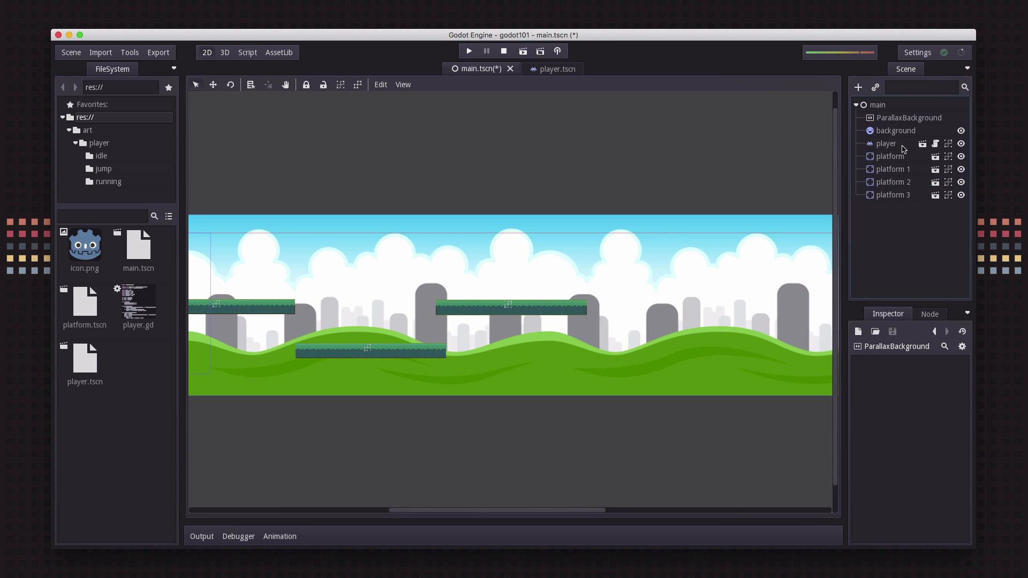
Select the new ParallaxBackground node to view its scroll, scale and limit properties
click(908, 117)
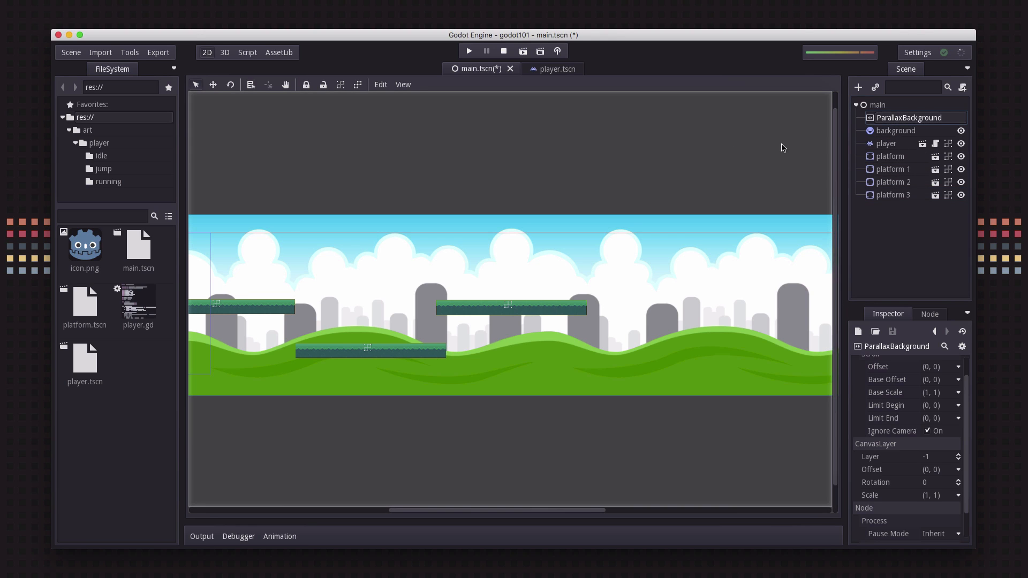
mouse_move(846, 108)
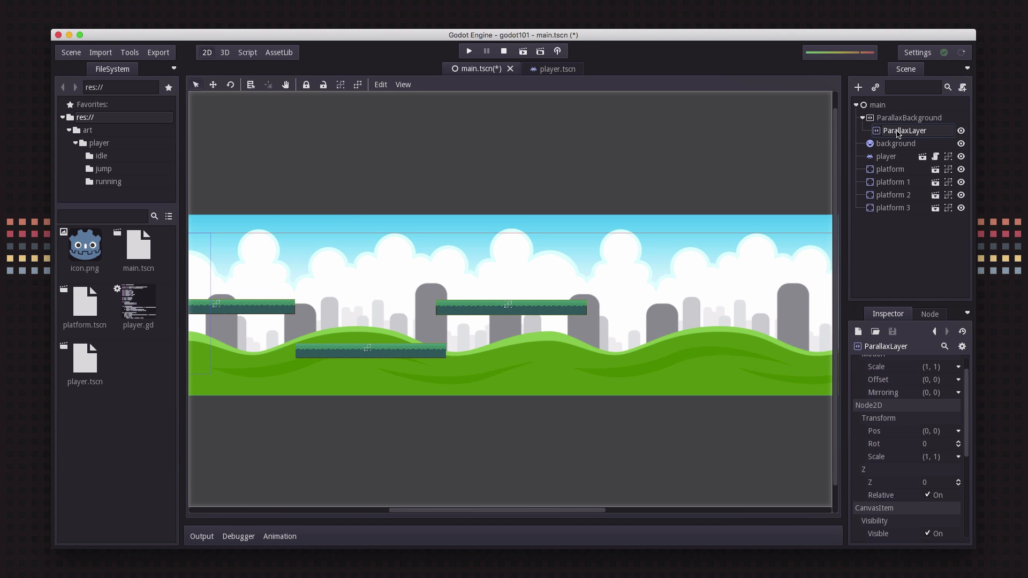
mouse_move(905, 134)
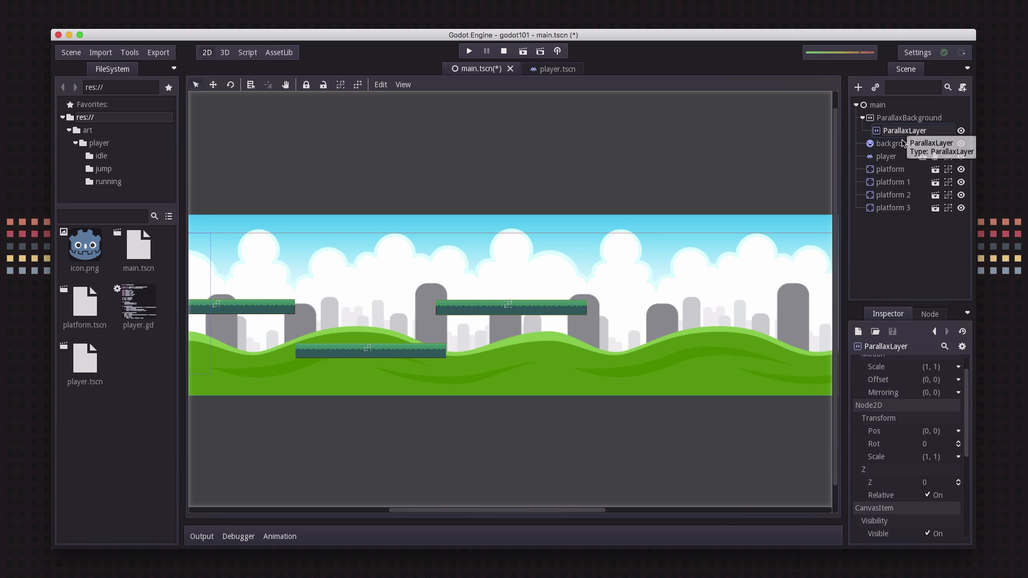
mouse_move(446, 342)
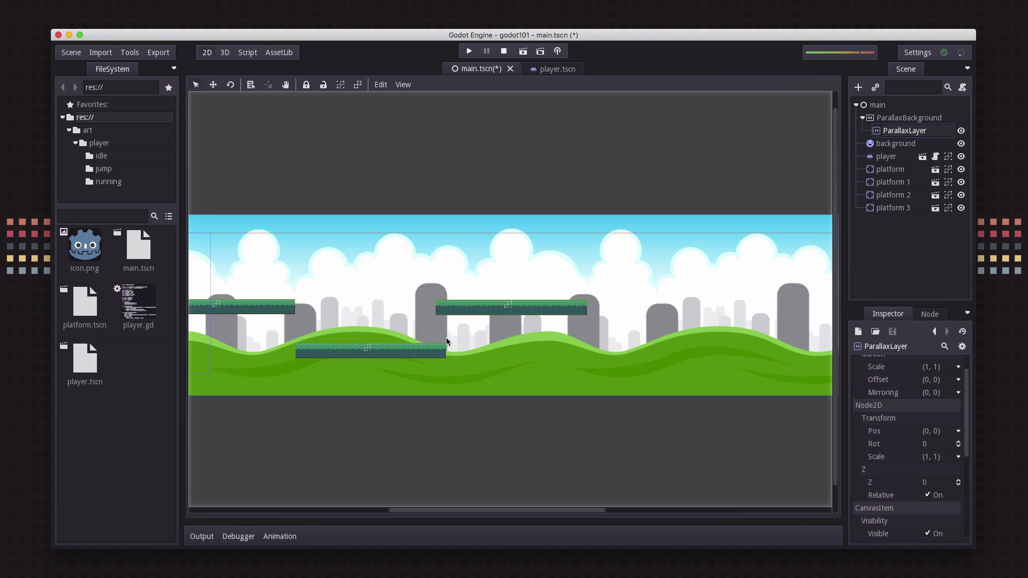
mouse_move(931, 163)
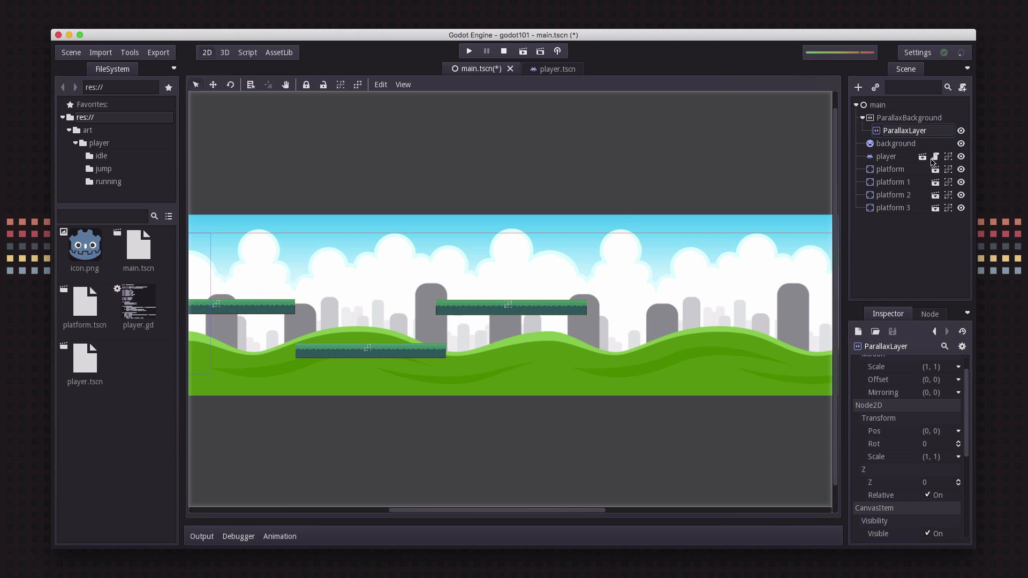
mouse_move(932, 163)
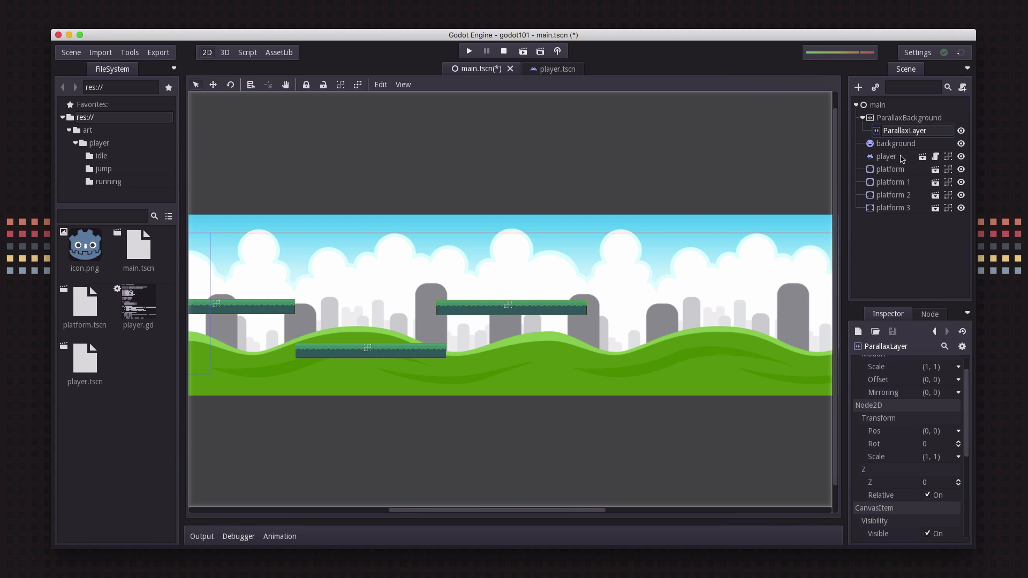
Pick the background sprite and reparent it into the ParallaxLayer
click(896, 143)
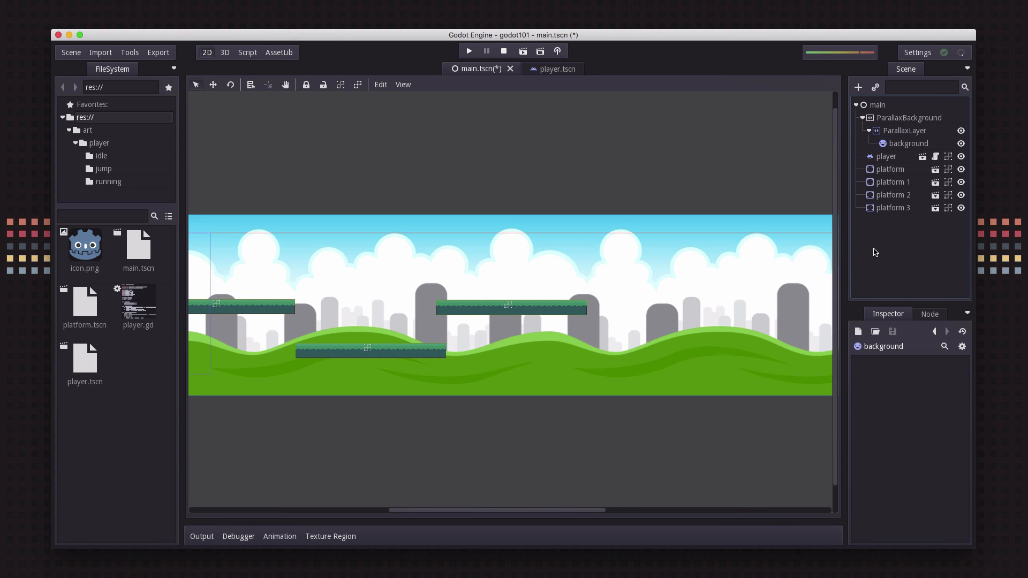
mouse_move(911, 136)
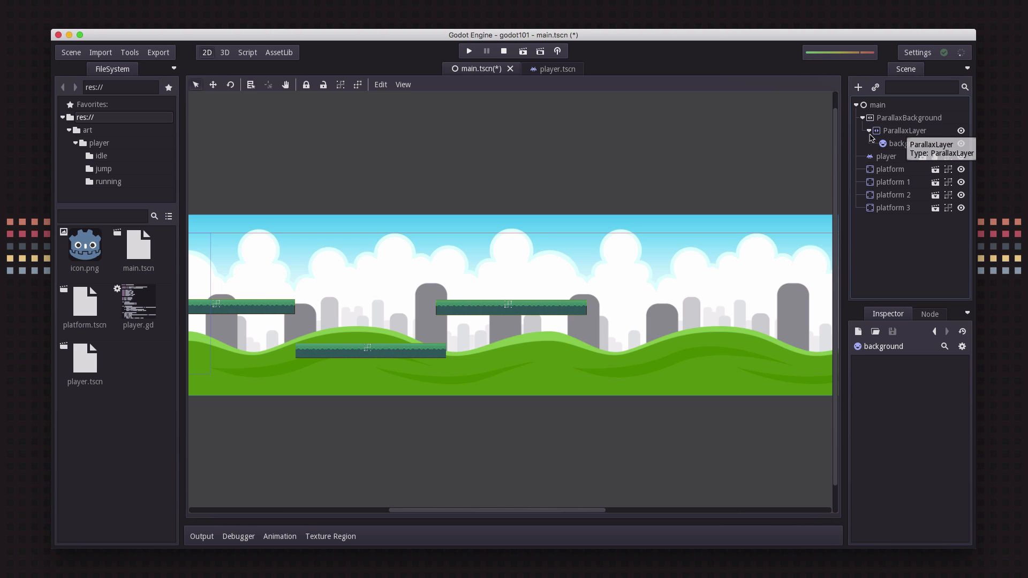
mouse_move(899, 133)
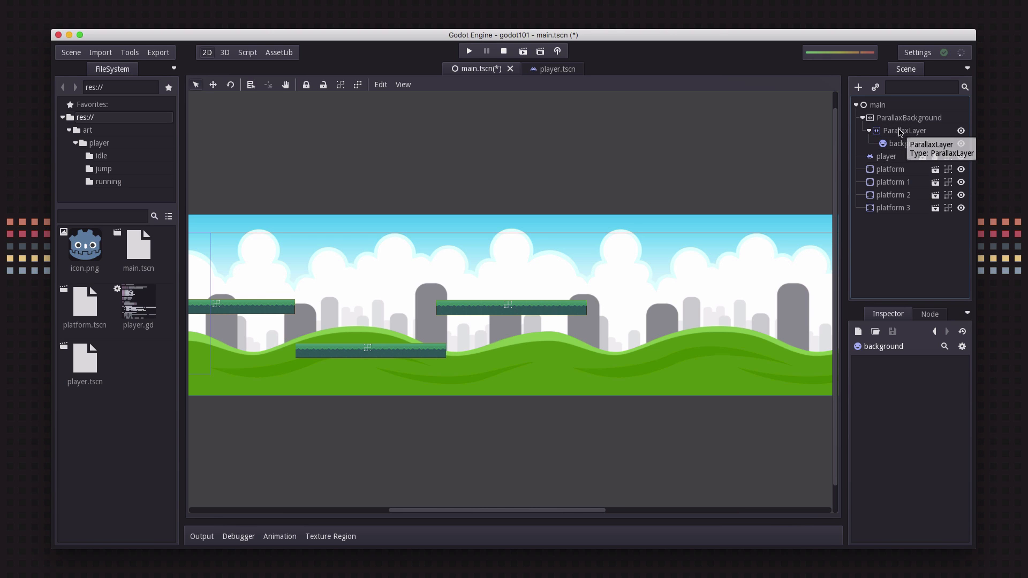
Select ParallaxLayer to review its Motion Scale, Offset and Mirroring defaults
click(906, 130)
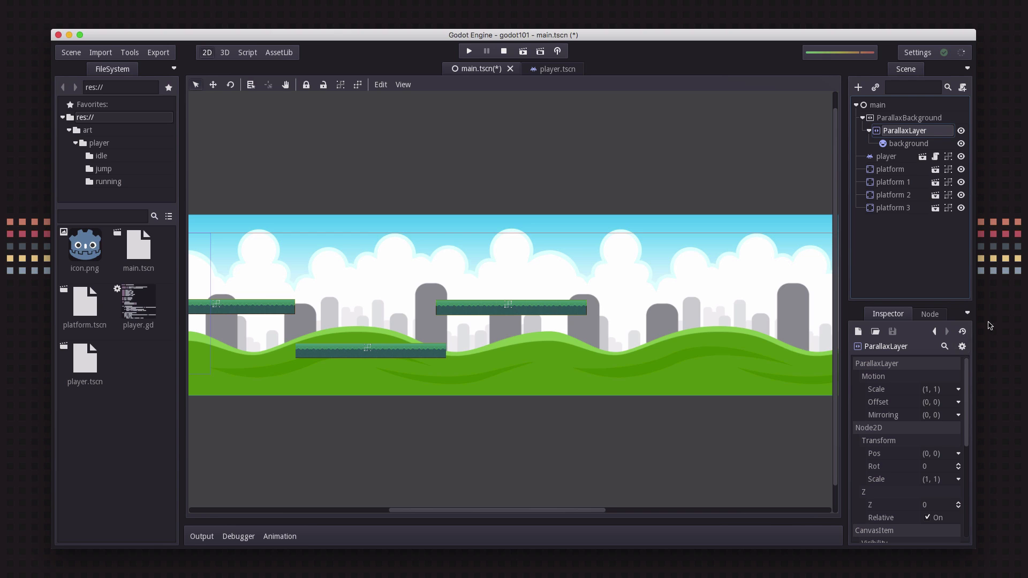
mouse_move(937, 504)
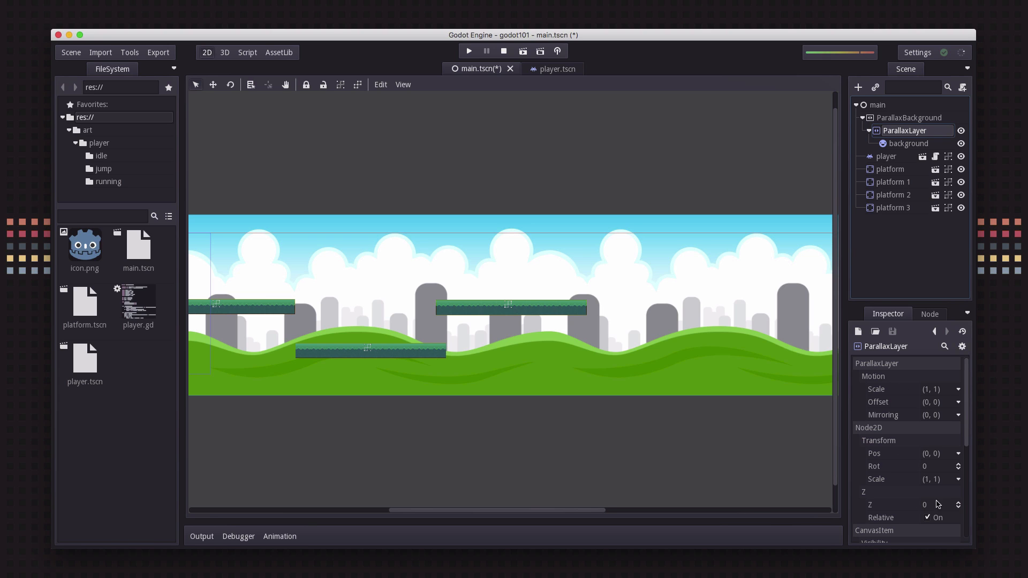
mouse_move(915, 415)
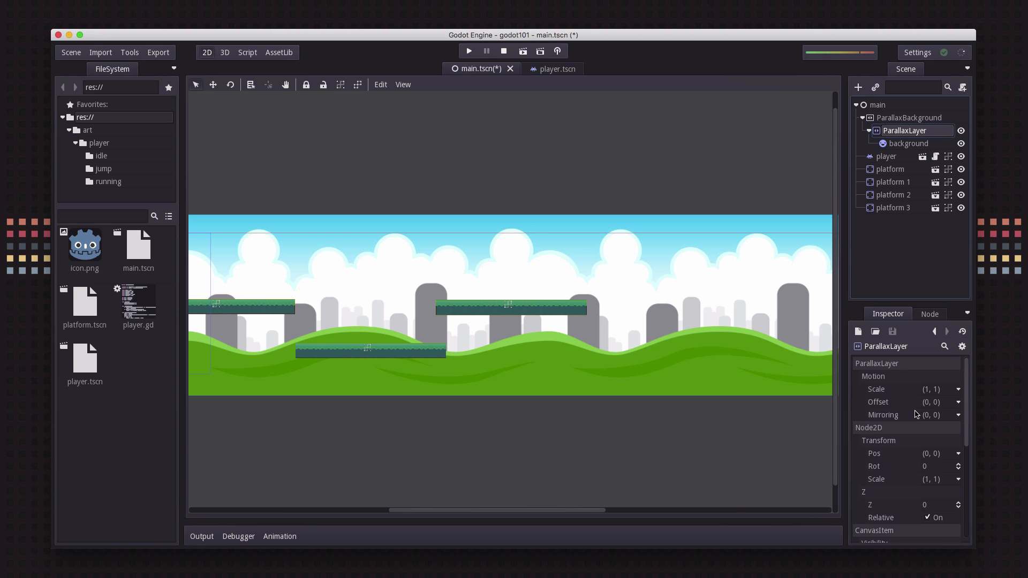
mouse_move(937, 392)
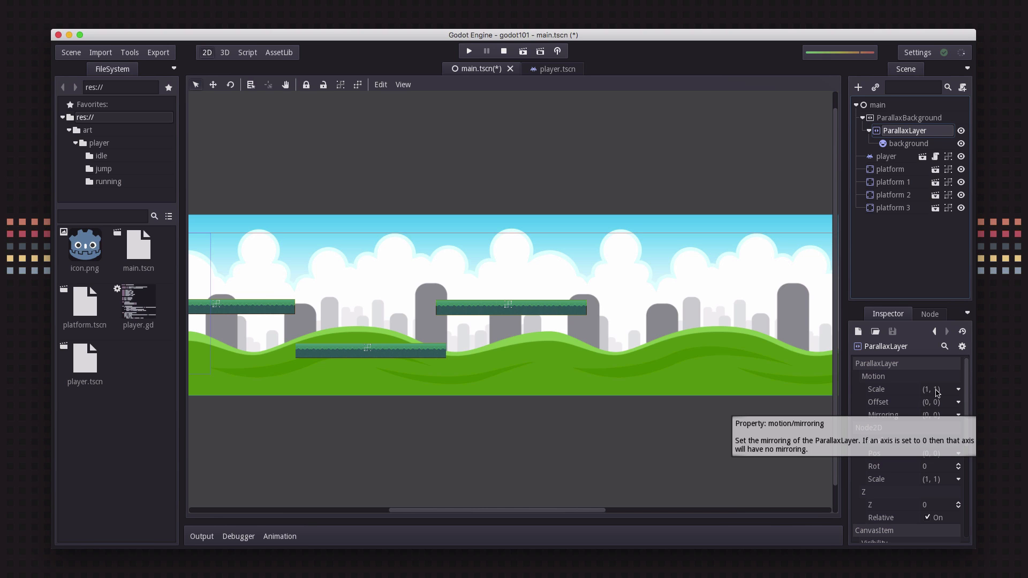
mouse_move(880, 388)
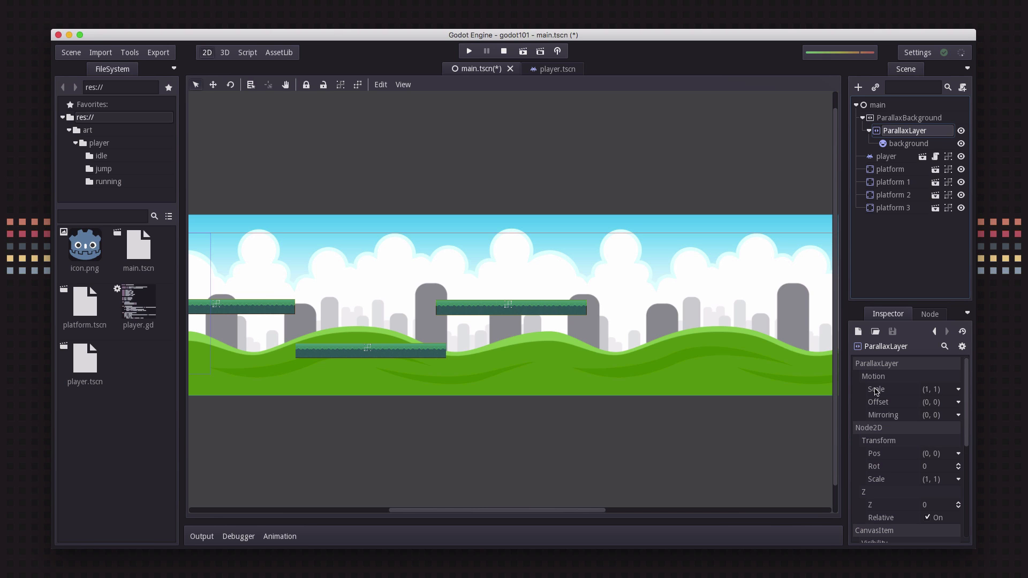
mouse_move(876, 388)
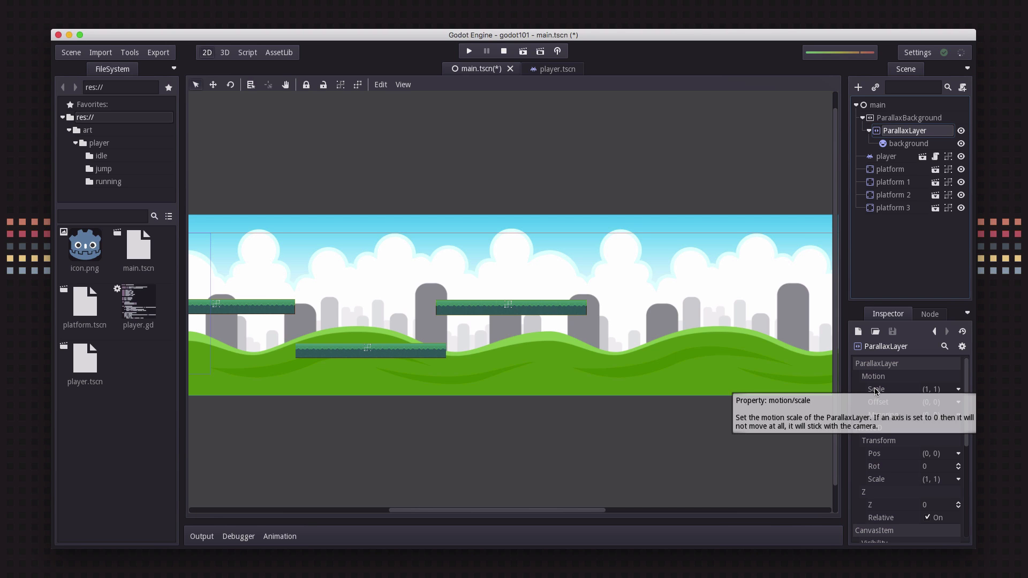
mouse_move(930, 392)
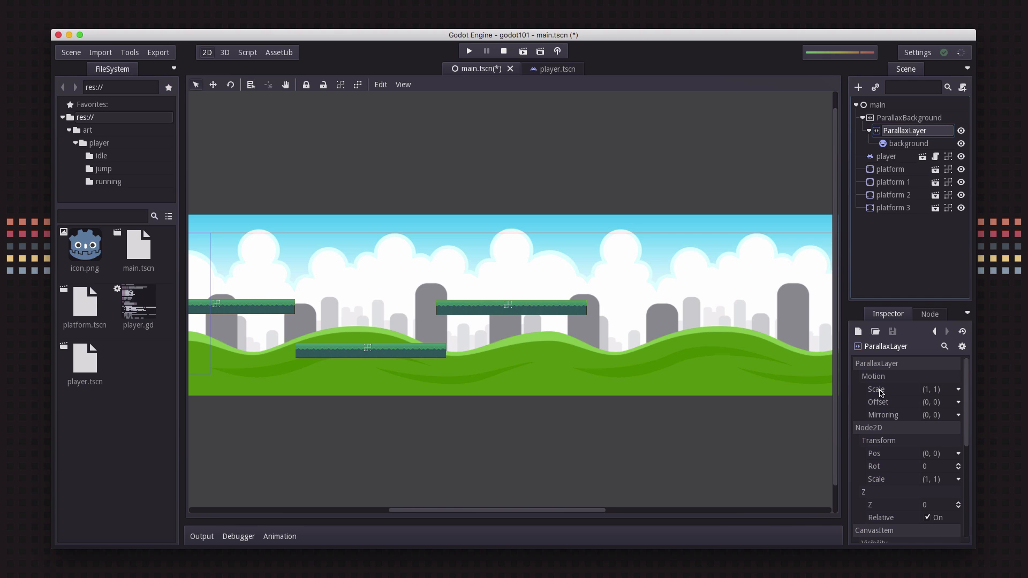
mouse_move(876, 389)
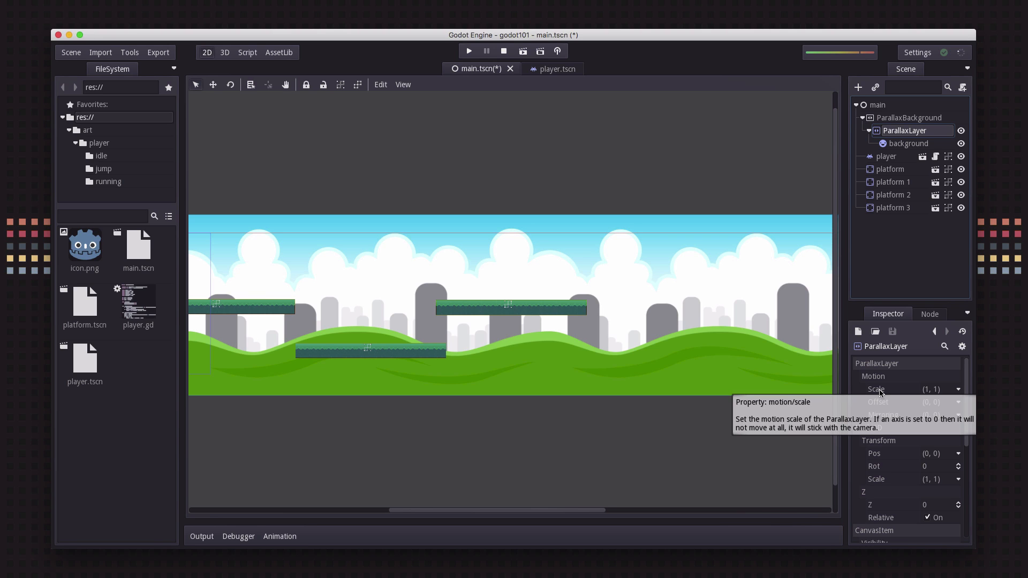
mouse_move(880, 393)
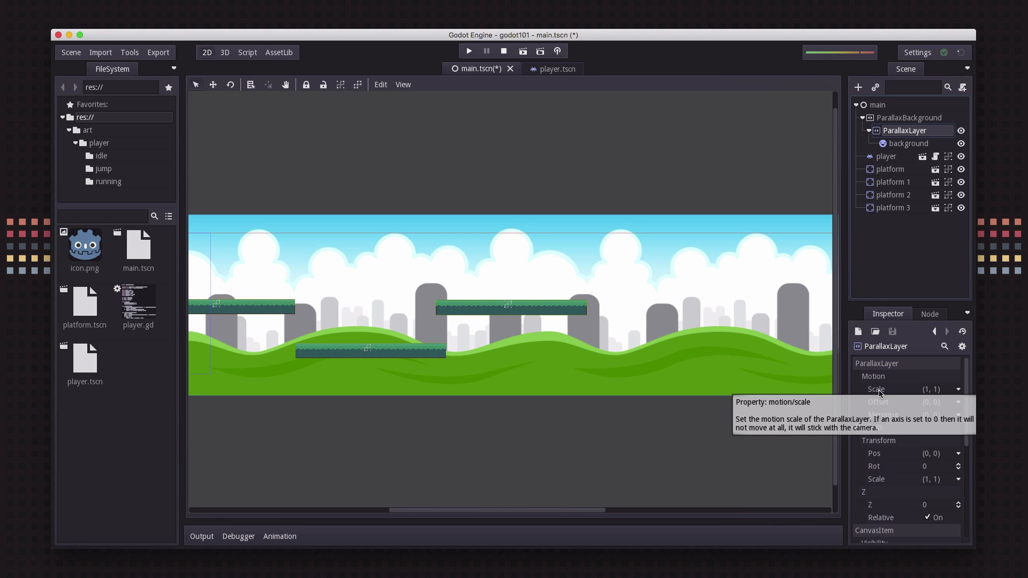
mouse_move(936, 392)
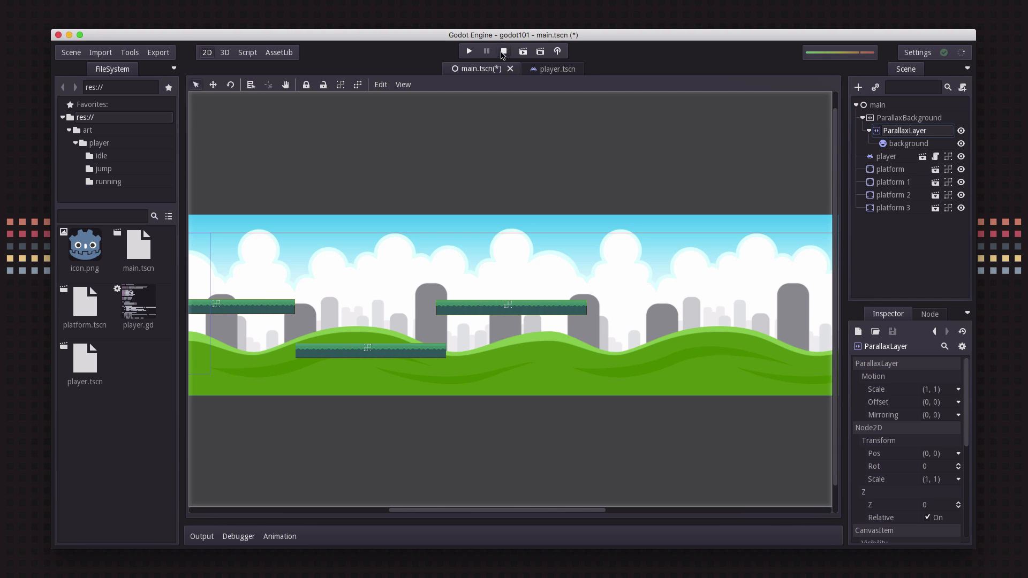
Save the scene through a brief test run of the game, then stop it
click(468, 52)
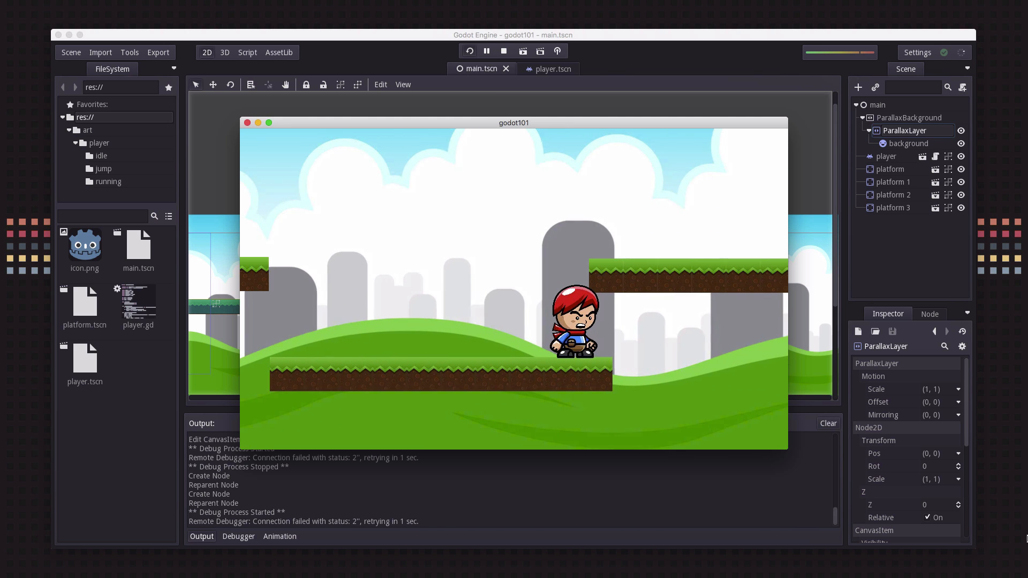
click(503, 51)
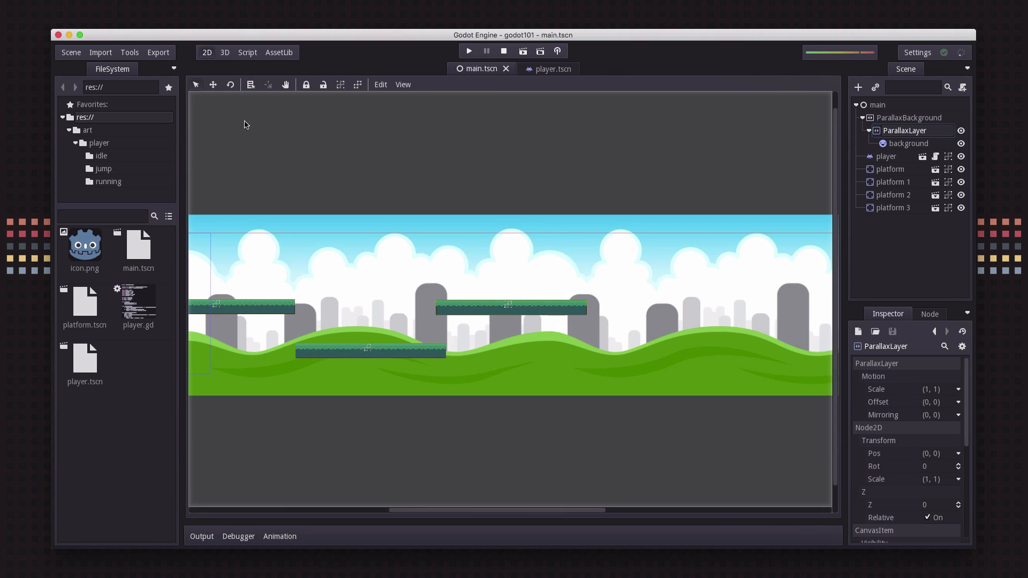
Set the ParallaxLayer motion scale to 0.5, test it in-game, then stop the run
click(930, 389)
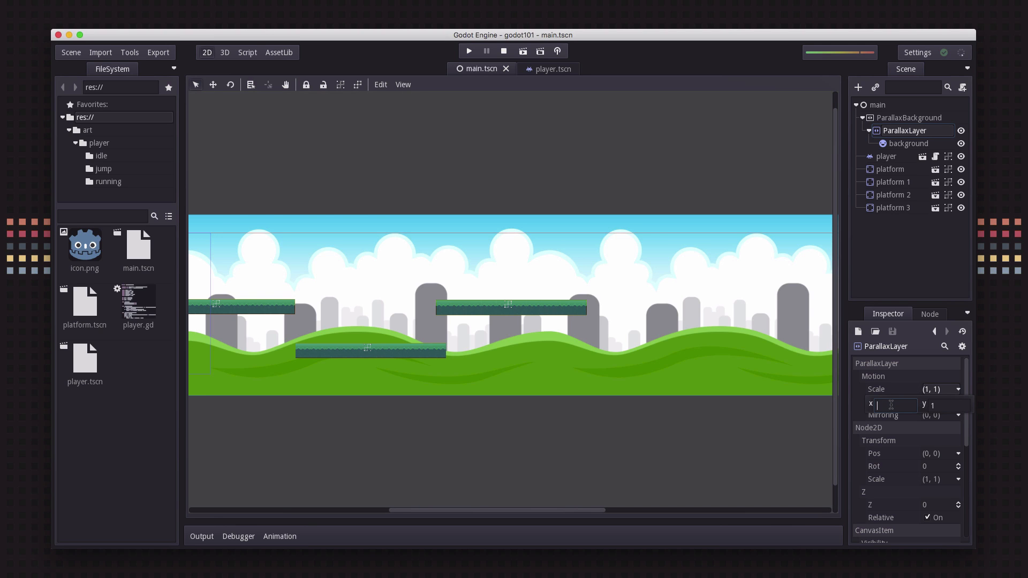
text(.5)
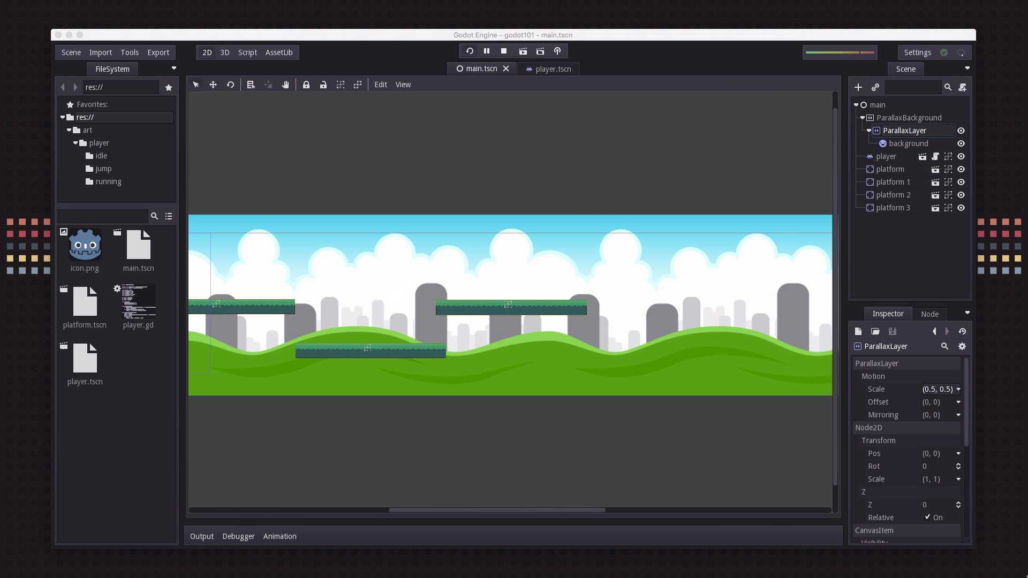
click(487, 51)
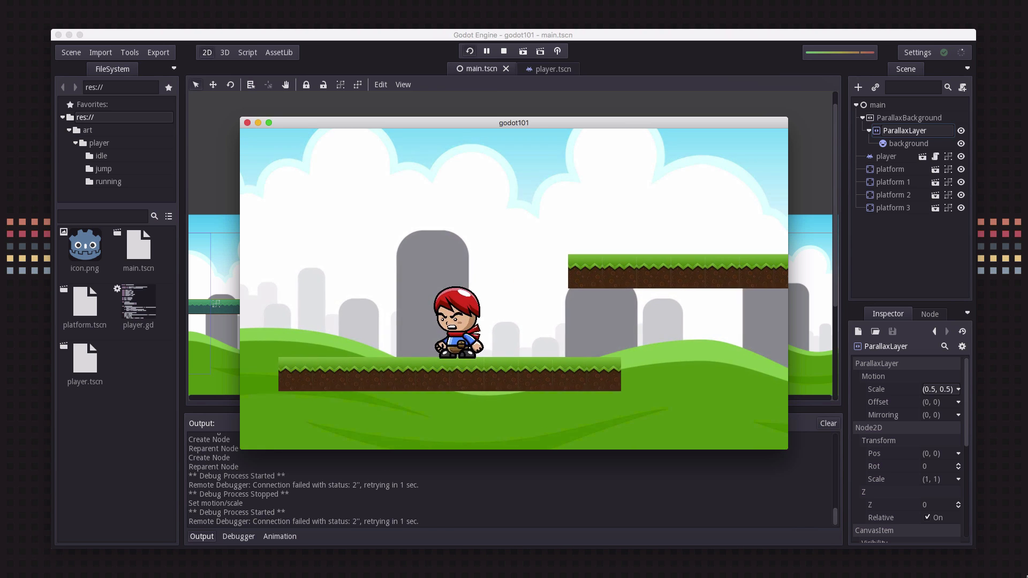
click(503, 51)
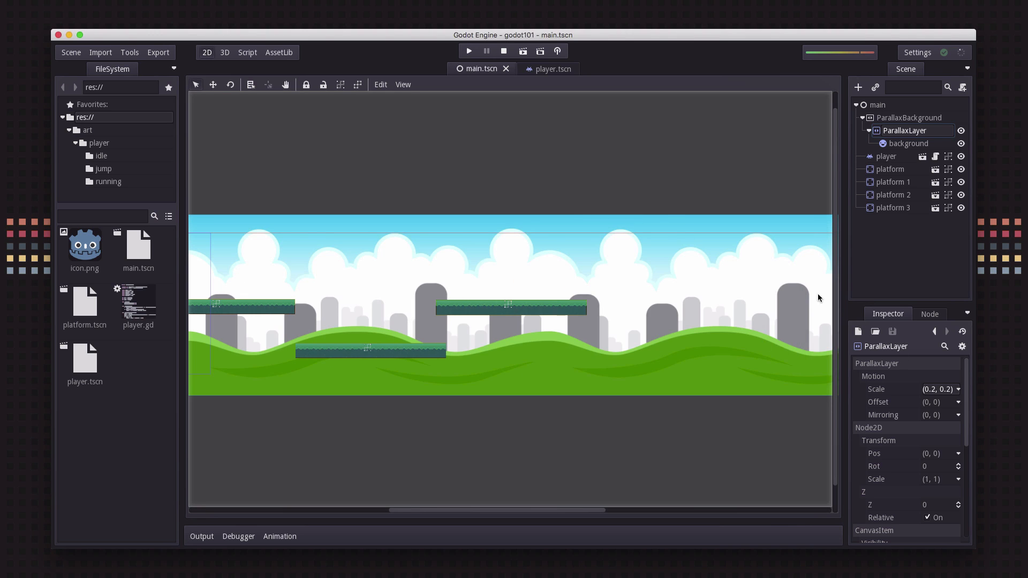
Run the game to watch the background scroll slower at motion scale 0.2
click(468, 52)
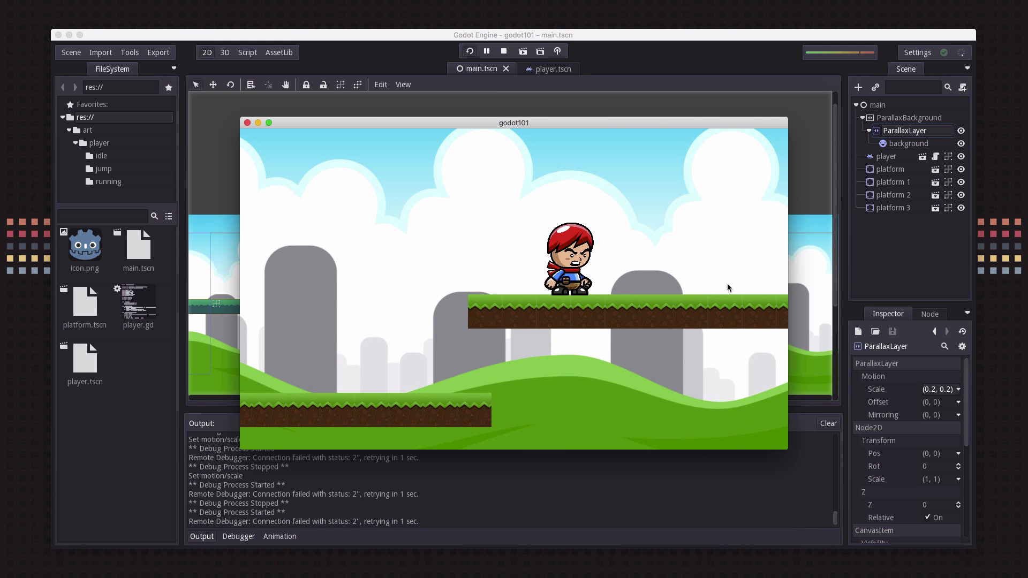
mouse_move(484, 326)
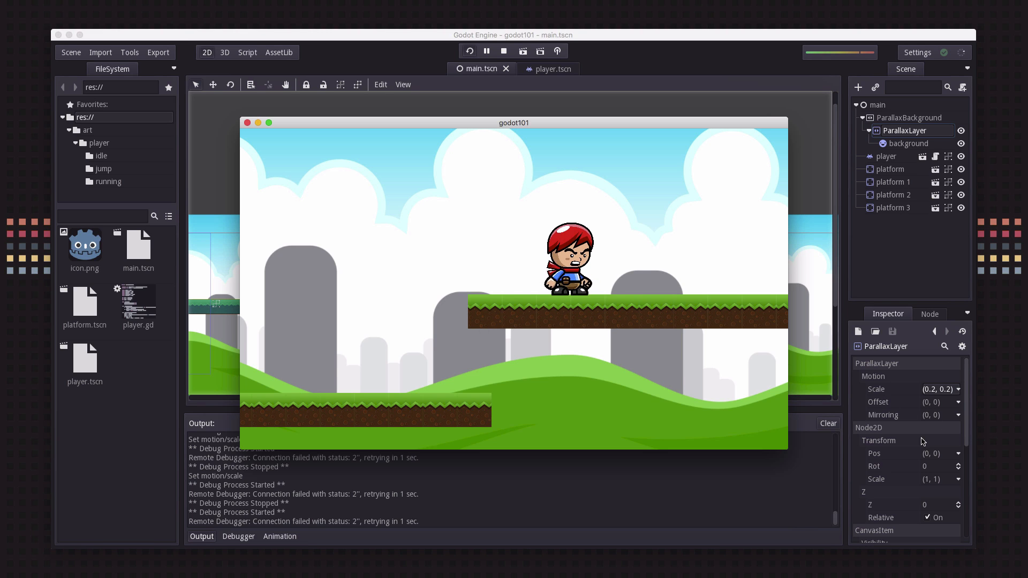
mouse_move(631, 359)
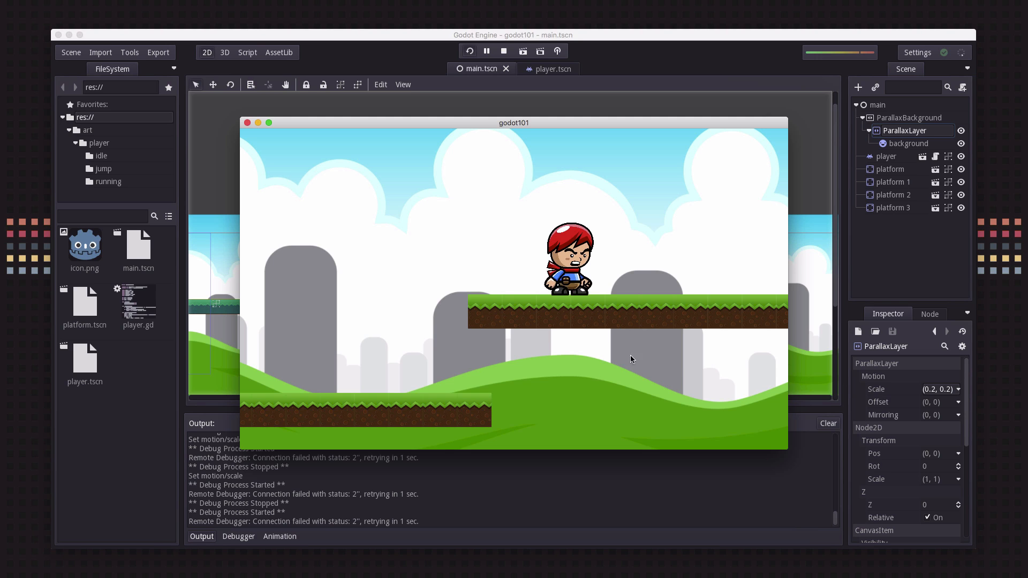
mouse_move(575, 324)
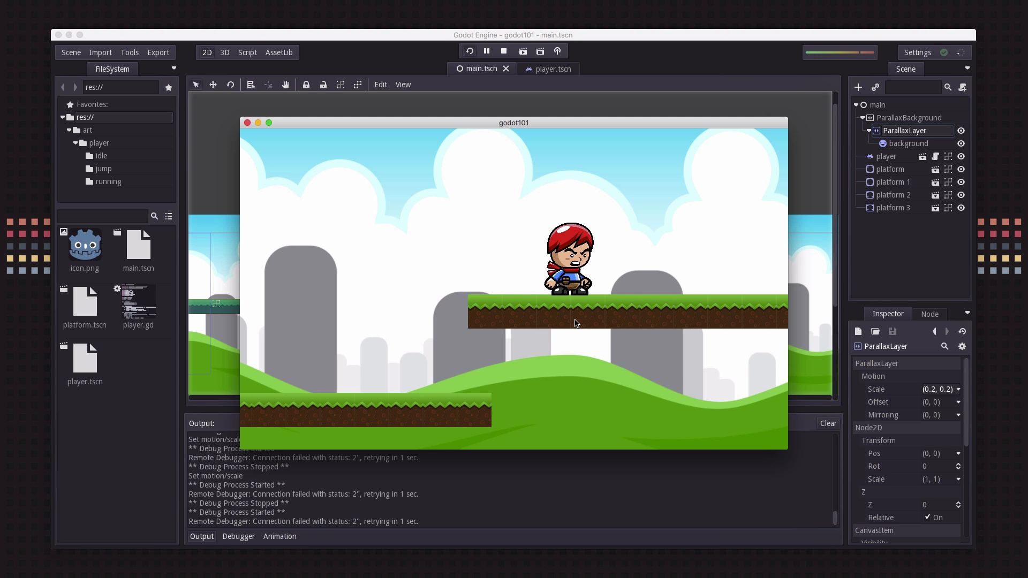